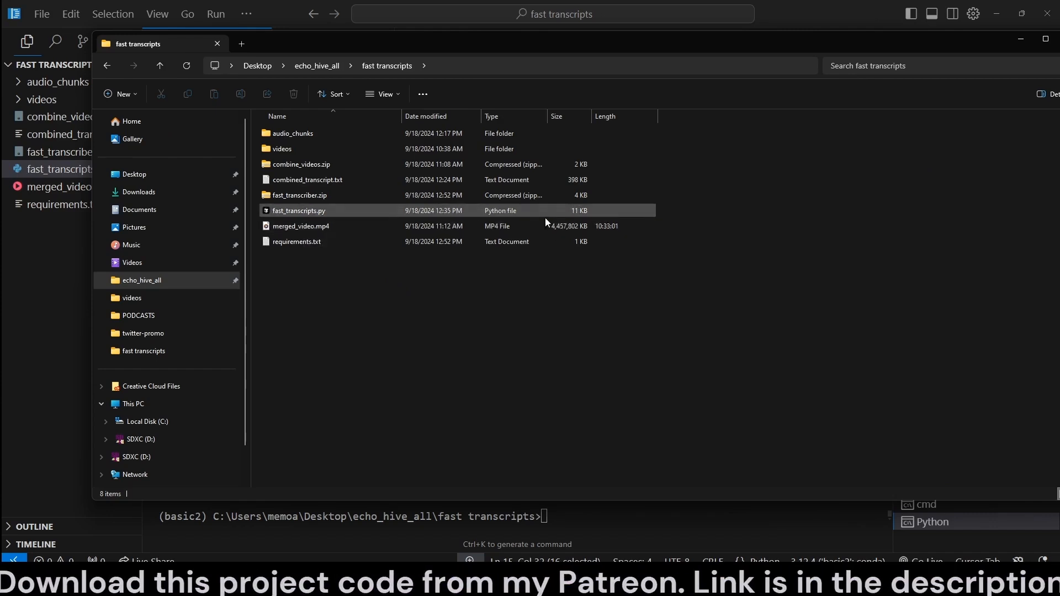
Step: Play merged_video.mp4 in the media player from the fast transcripts folder
click(301, 226)
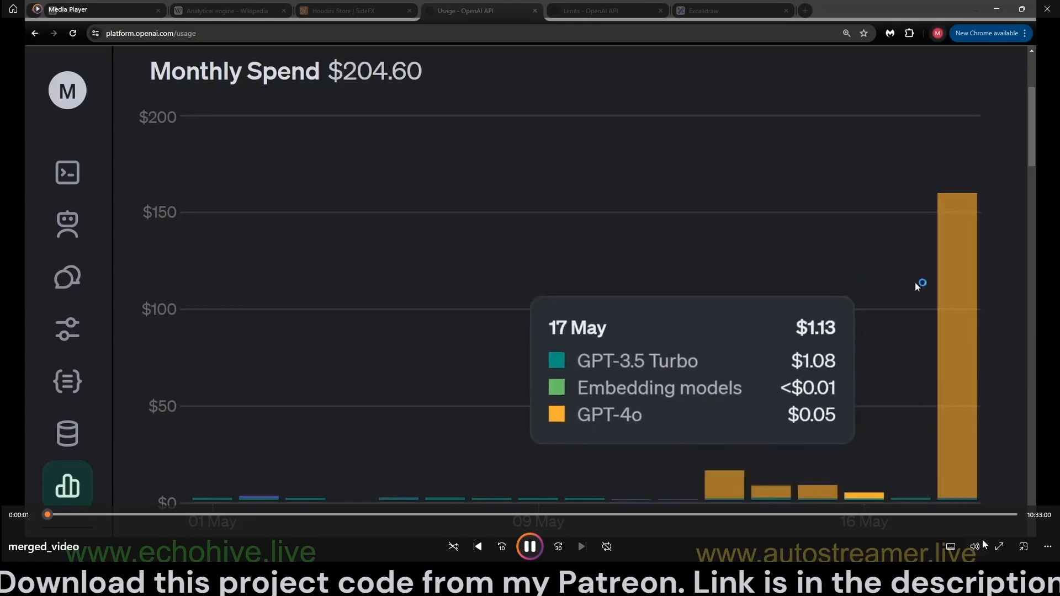
mouse_move(959, 291)
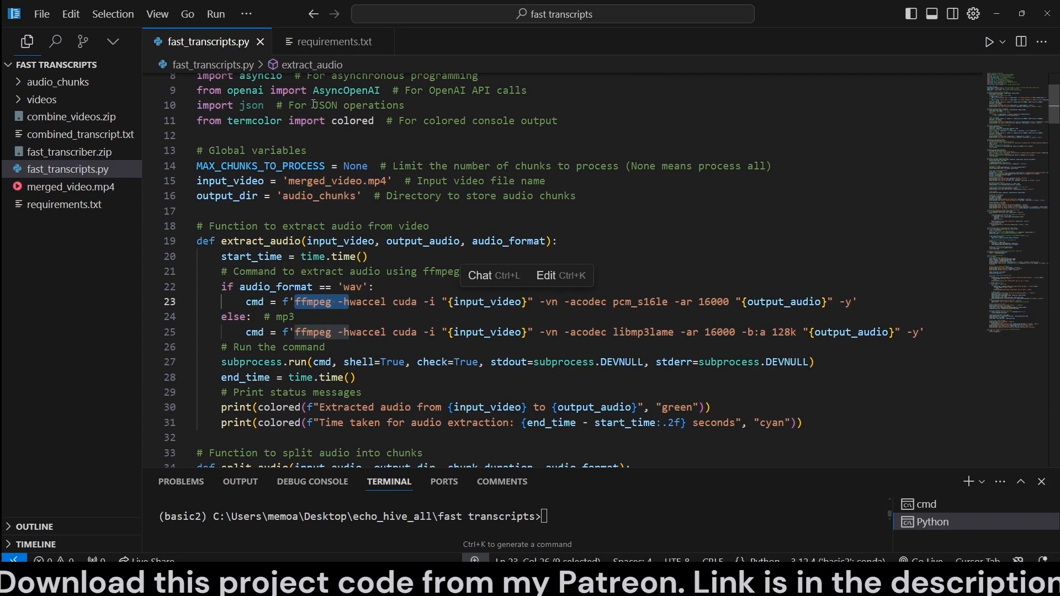
mouse_move(332, 162)
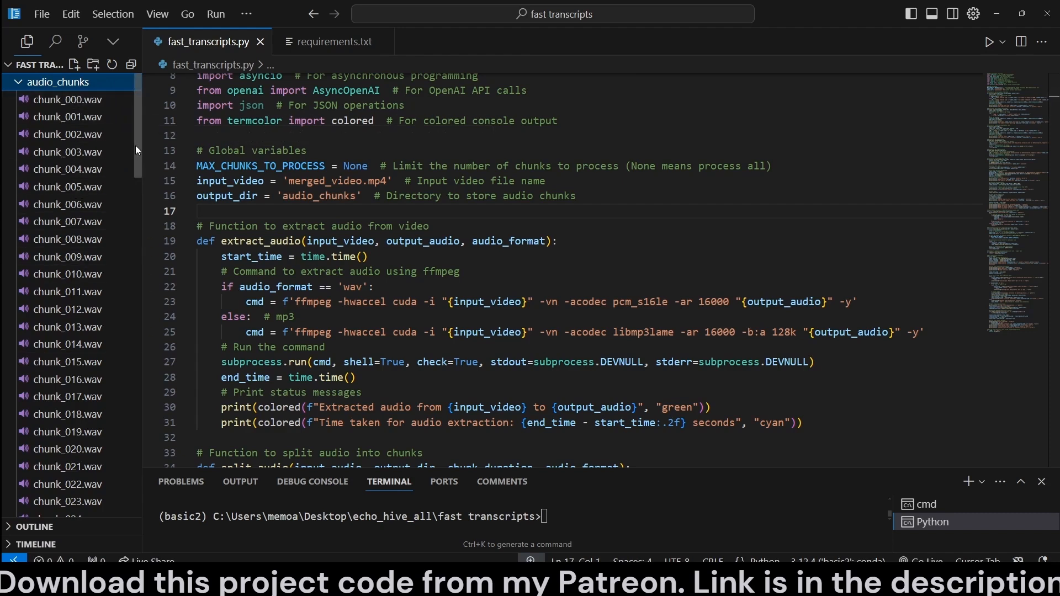
double_click(403, 302)
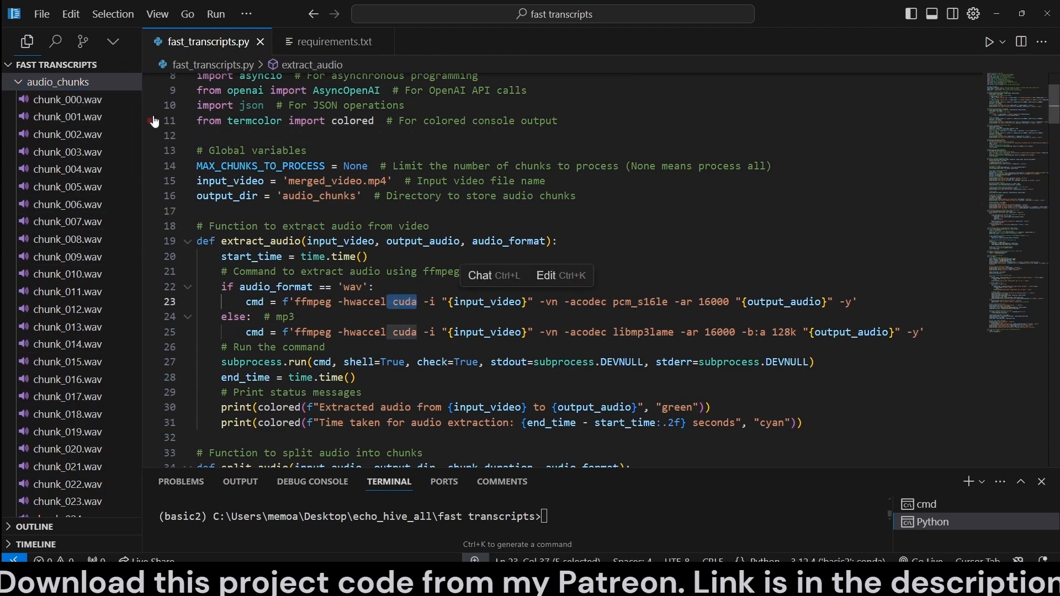
scroll(down, 3)
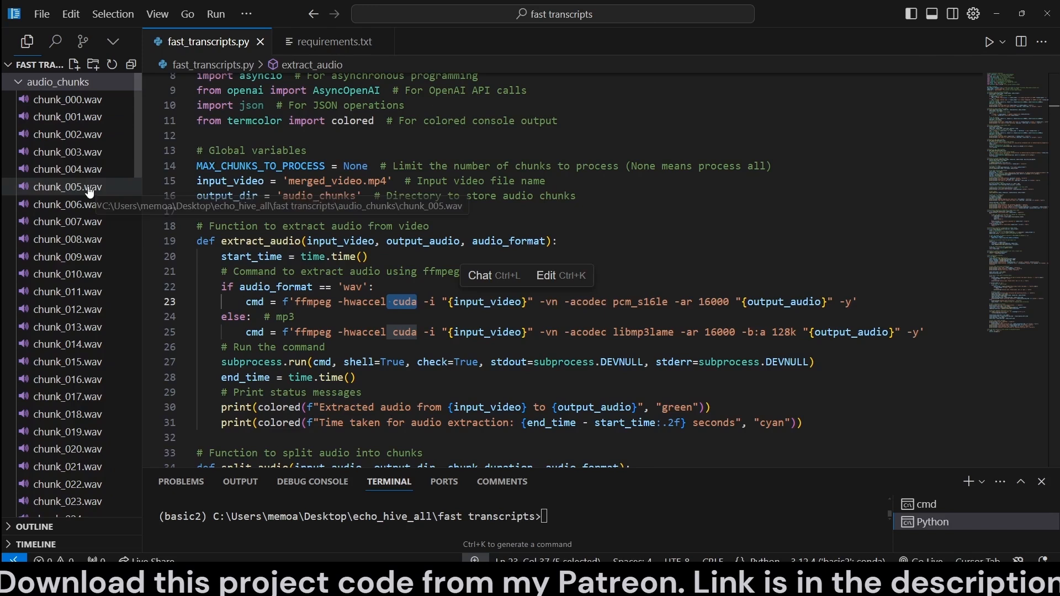
mouse_move(104, 180)
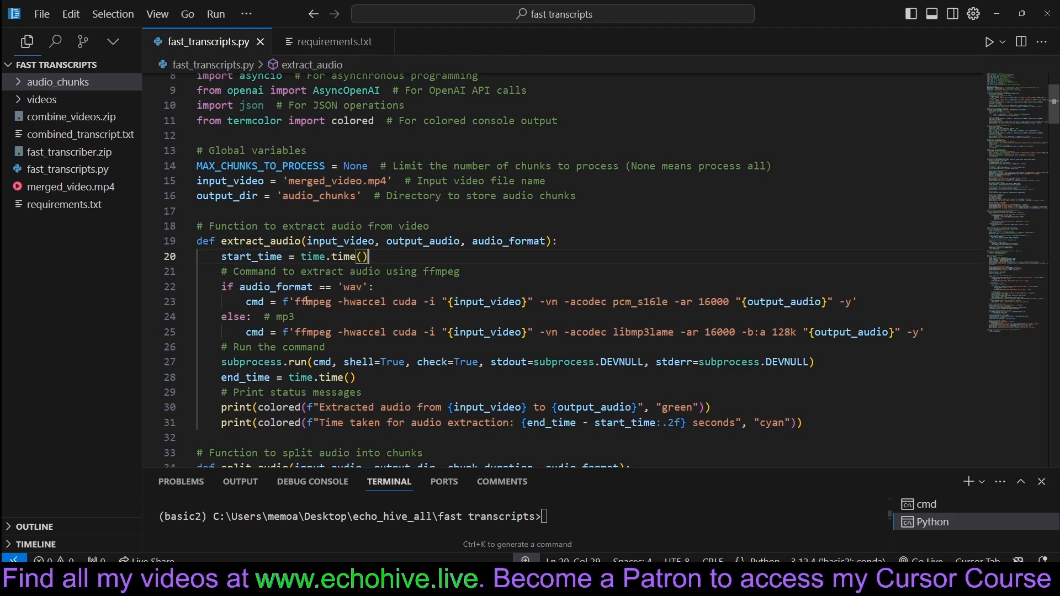
drag(285, 301, 436, 301)
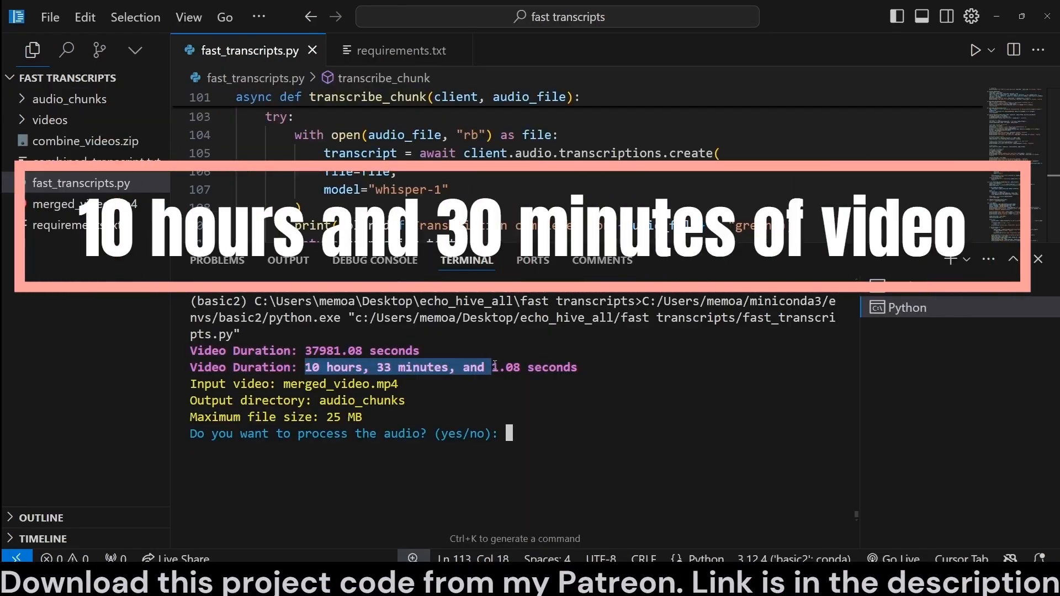
Step: Answer 'yes' to the process prompt, then open combined_transcript.txt from the sidebar
text(ye)
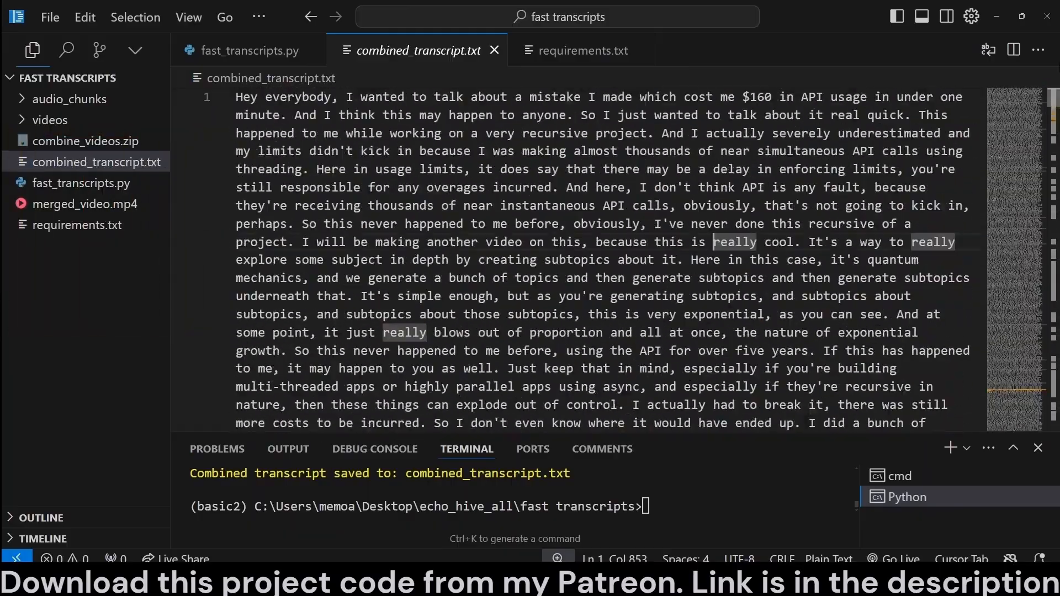
click(67, 98)
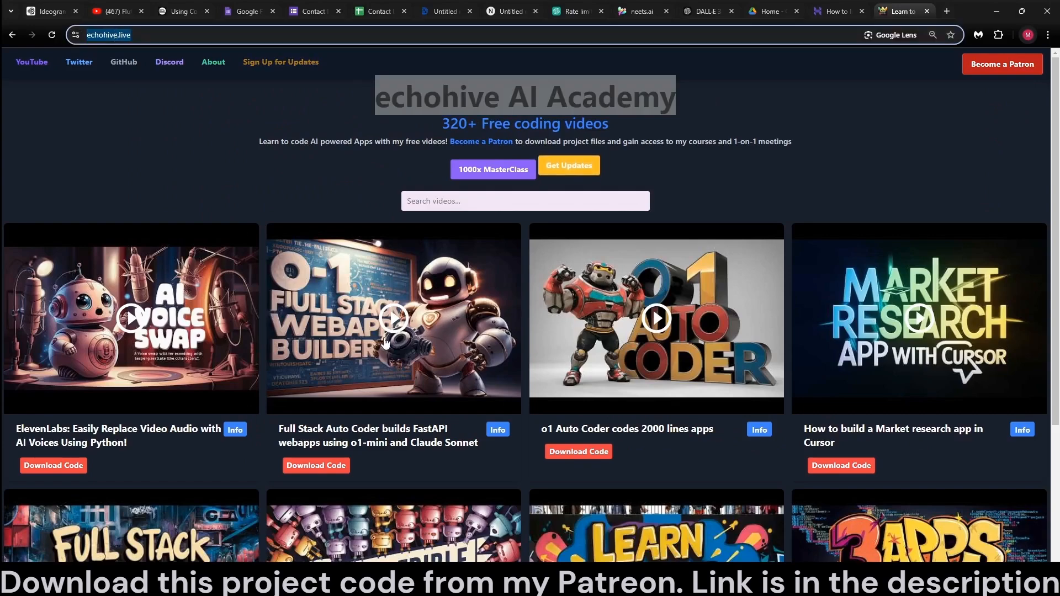
scroll(down, 3)
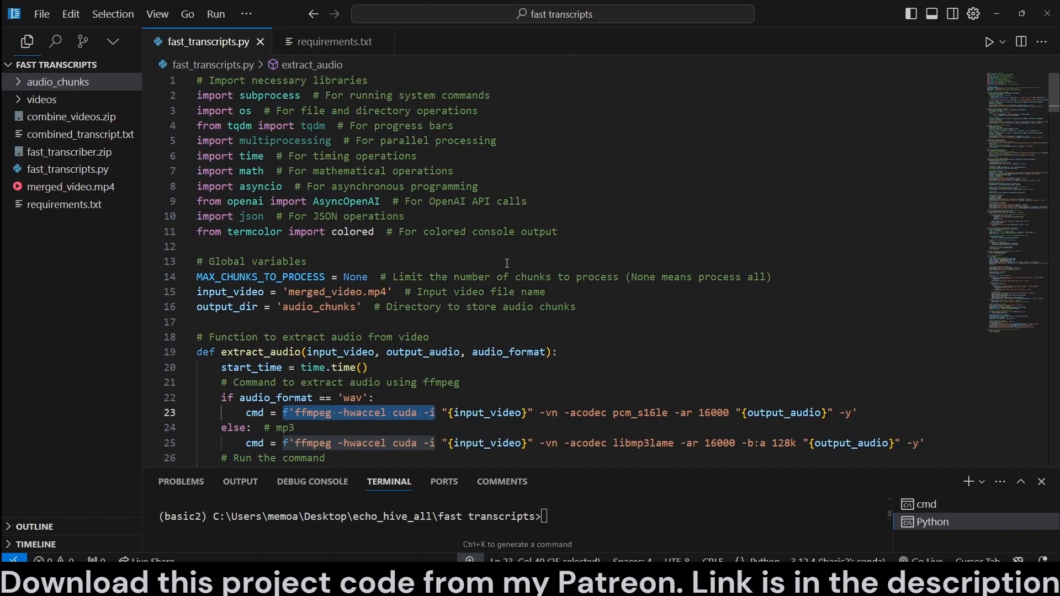
mouse_move(245, 94)
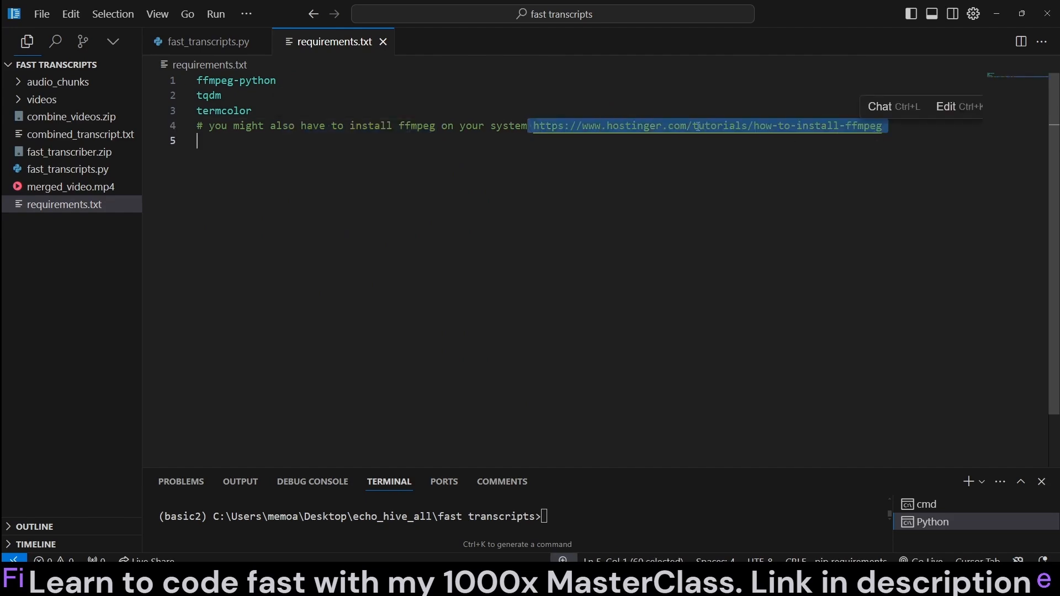
Step: Switch from requirements.txt back to the fast_transcripts.py tab
click(207, 41)
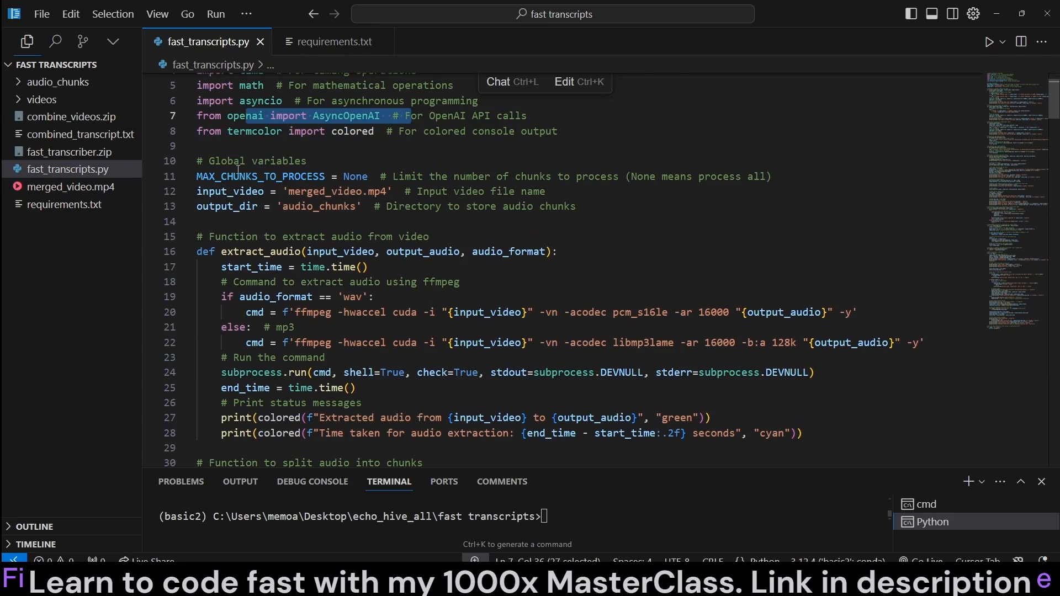
double_click(260, 176)
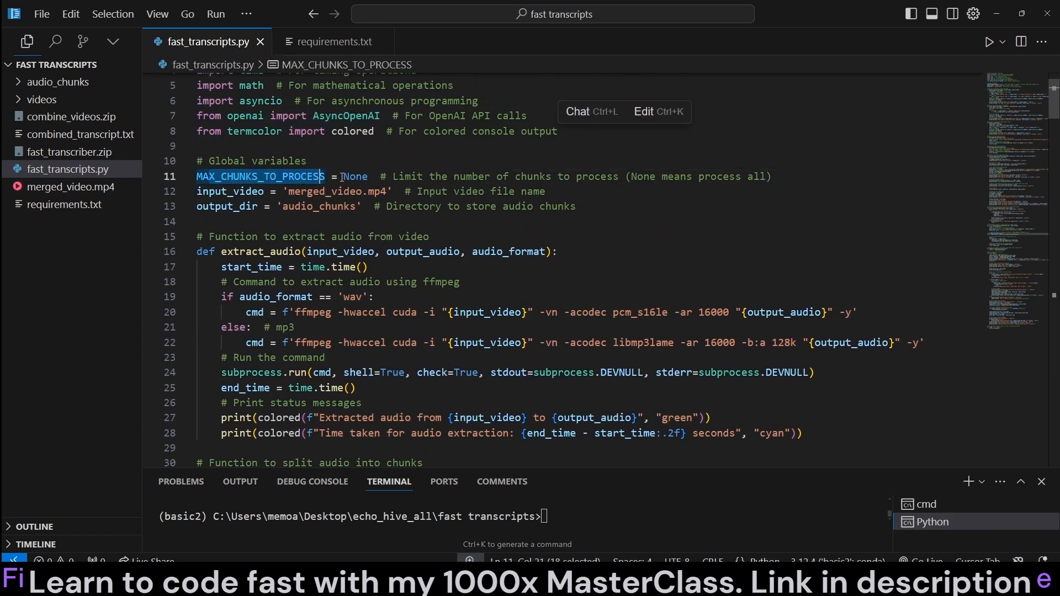
double_click(355, 176)
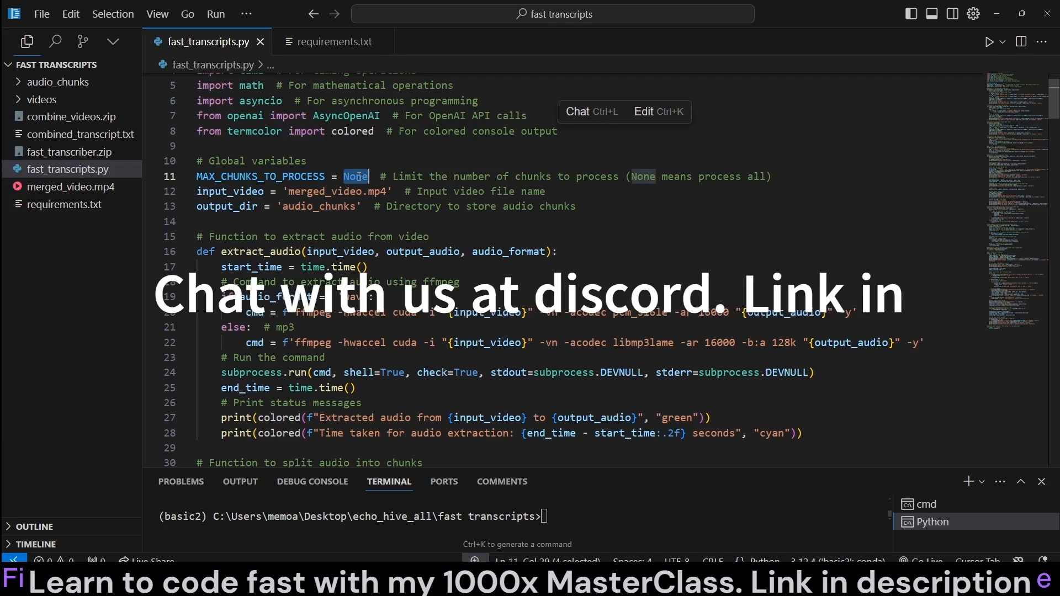
text(10)
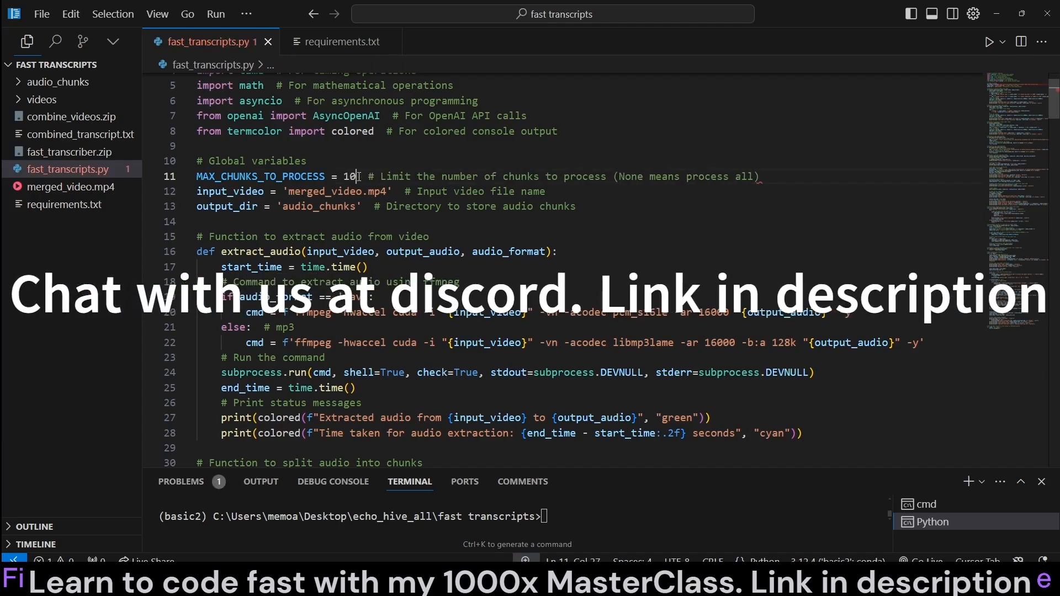
key(Backspace)
text(None)
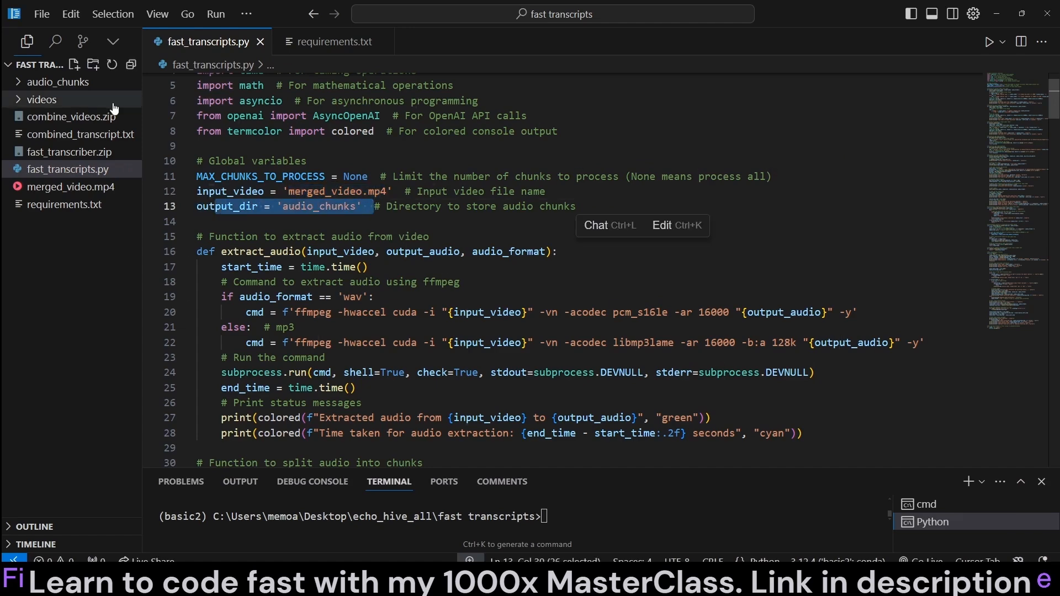
click(58, 82)
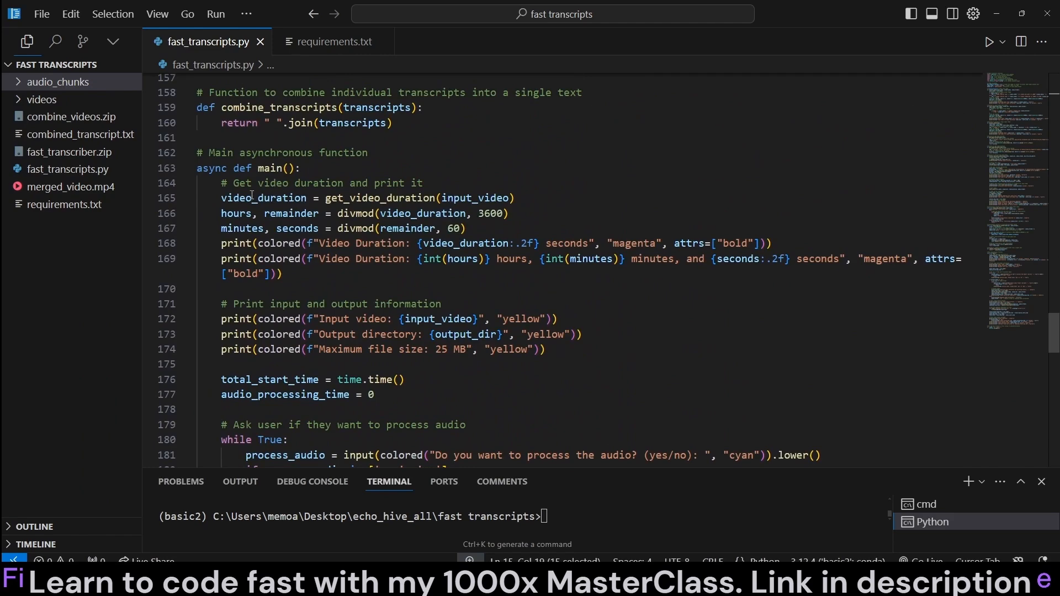
Step: Highlight the duration lookup, total_start_time and the process-the-audio input prompt in main()
click(509, 214)
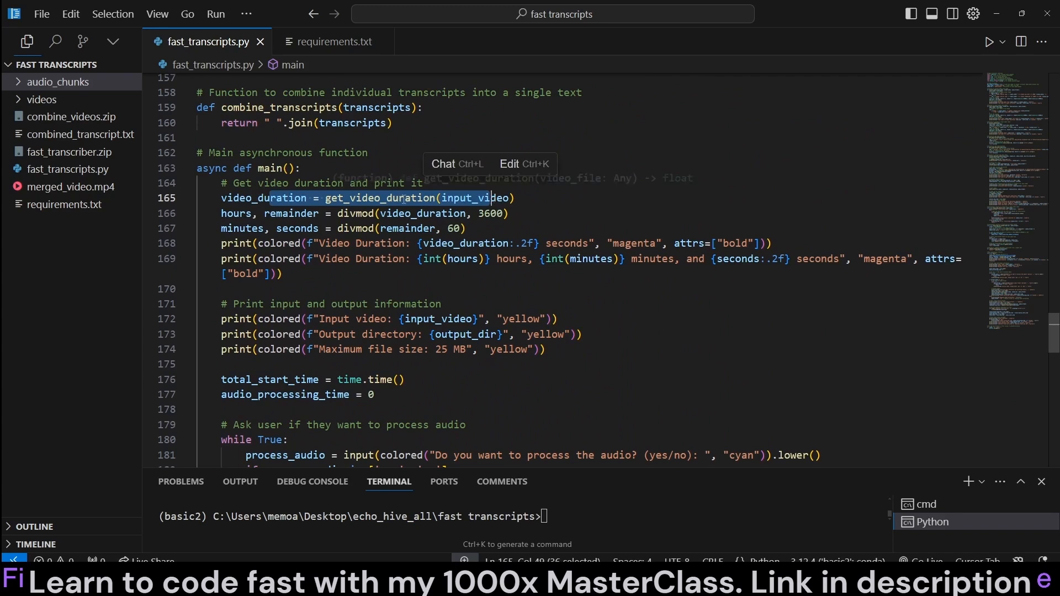
mouse_move(238, 214)
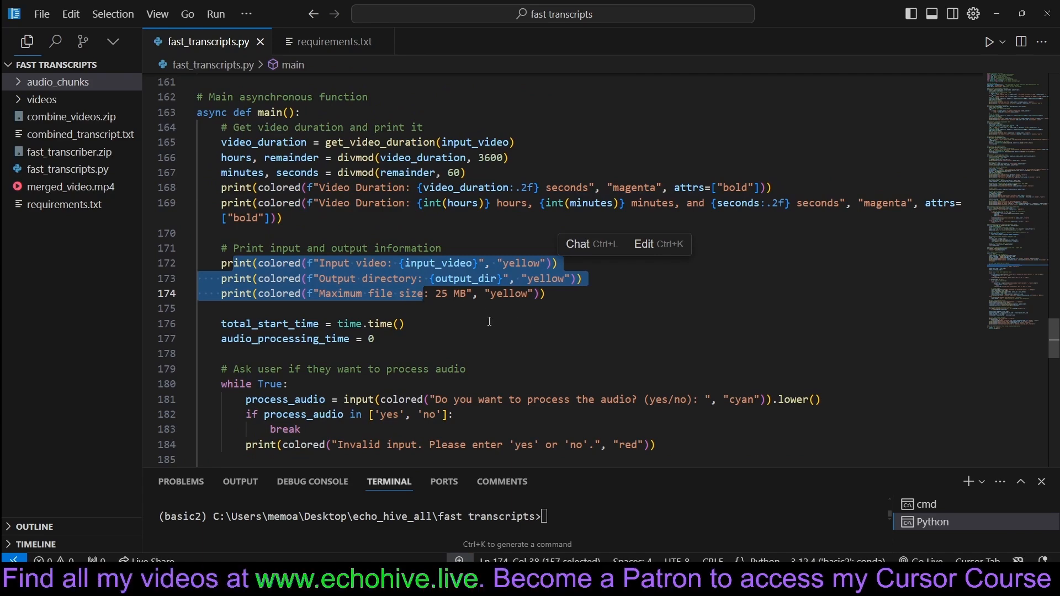
scroll(down, 3)
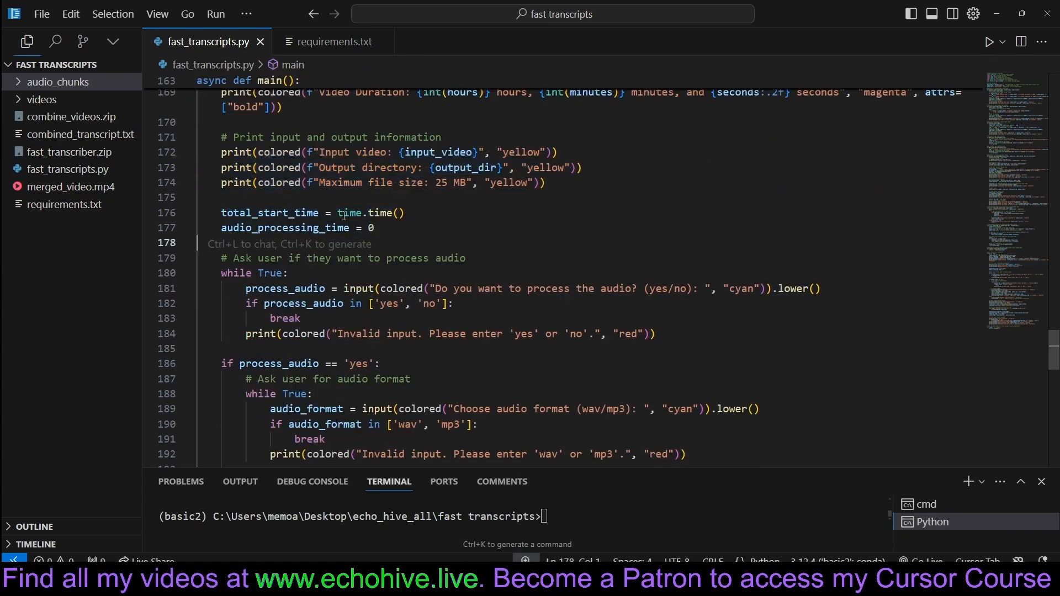
double_click(271, 213)
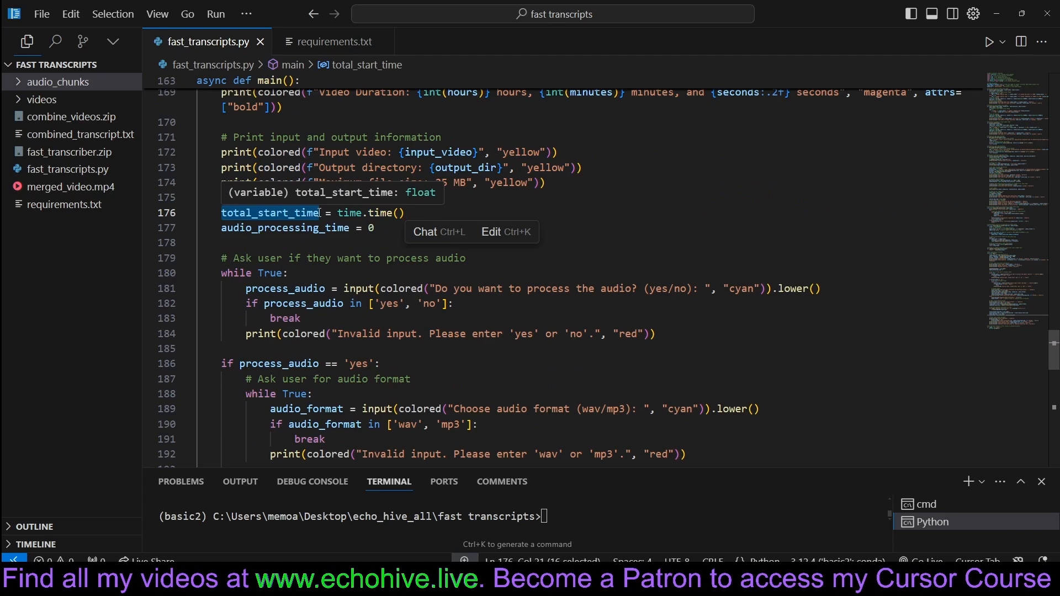
double_click(284, 229)
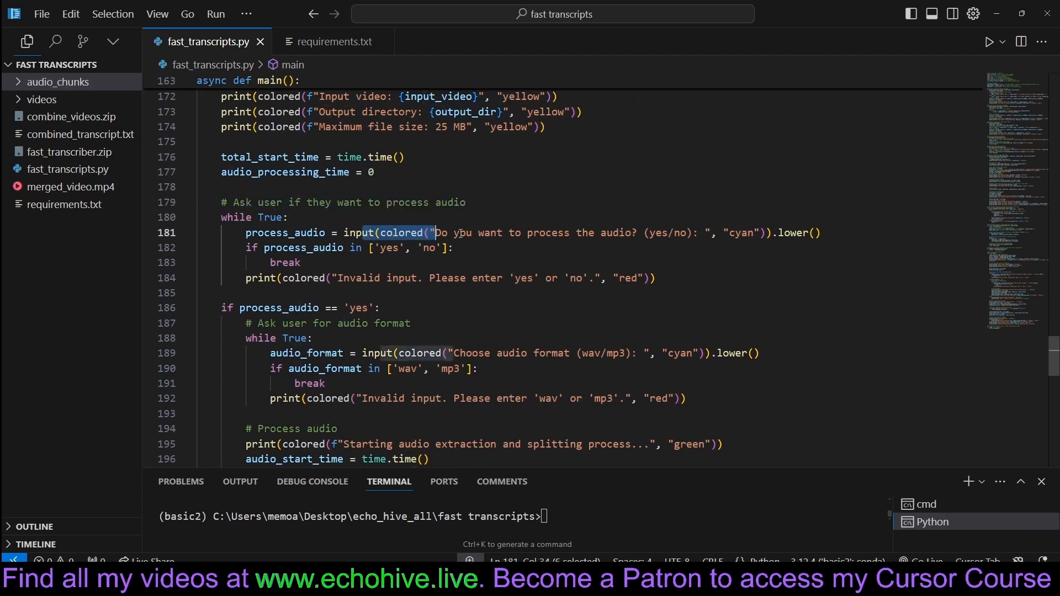
drag(437, 232, 674, 233)
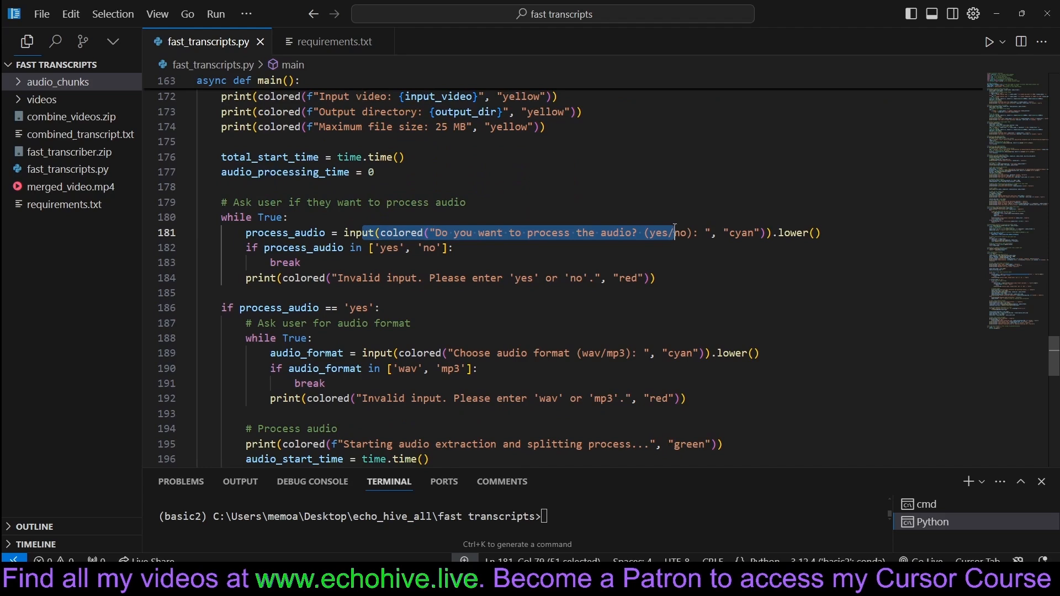
Step: Scroll further down to the block writing combined_transcript.txt
click(63, 82)
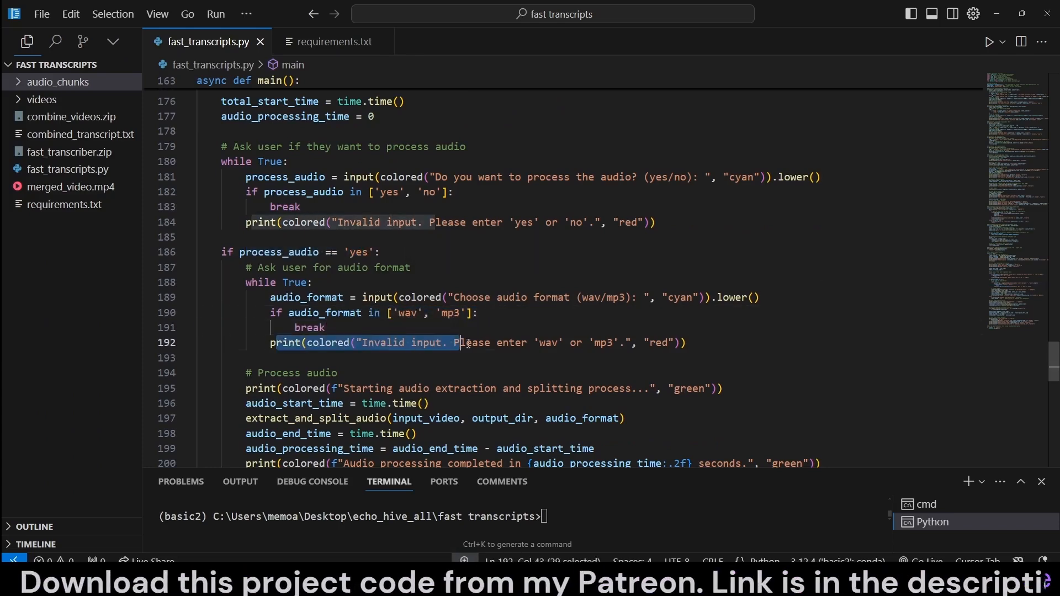
scroll(down, 3)
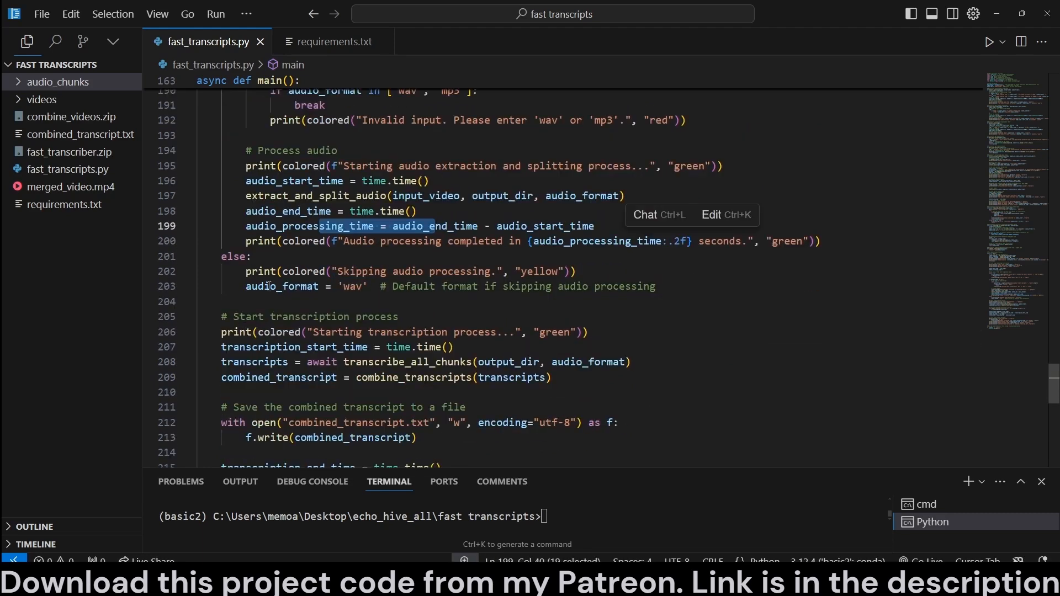
scroll(down, 3)
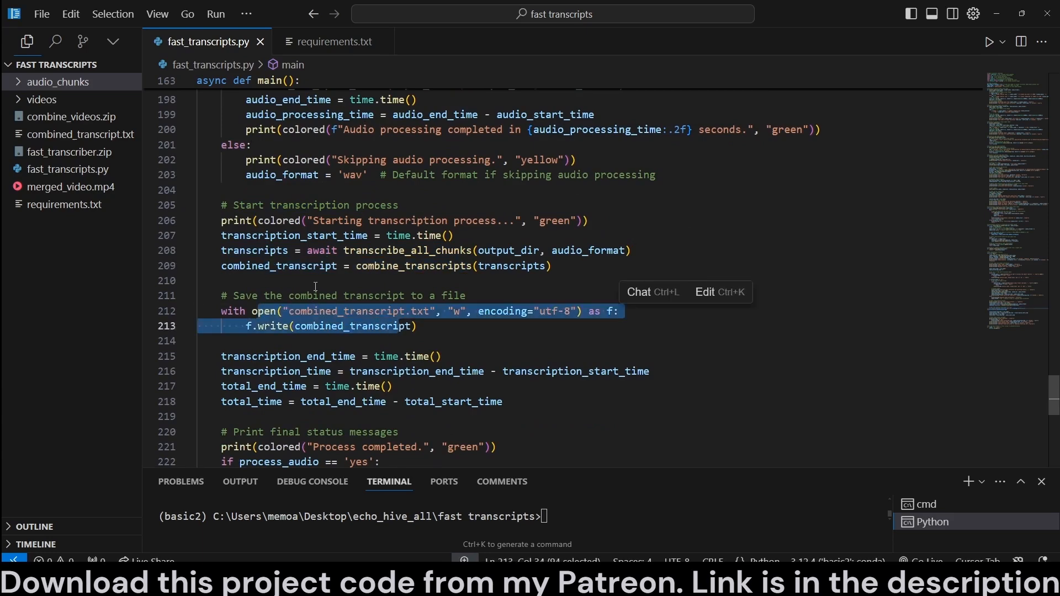
Step: Open combined_transcript.txt and scroll through the generated transcript
click(81, 133)
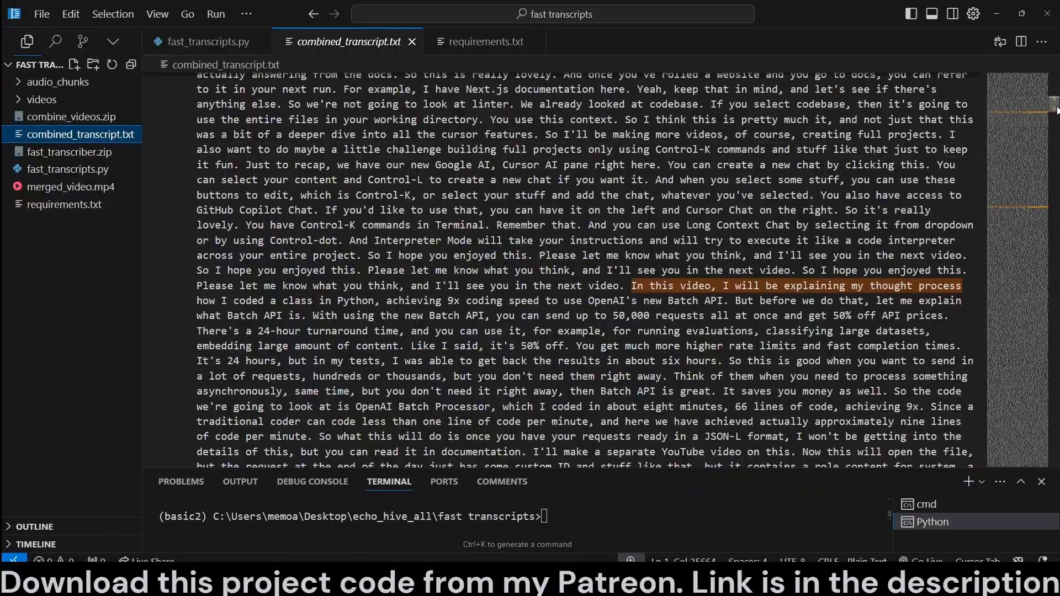
scroll(down, 3)
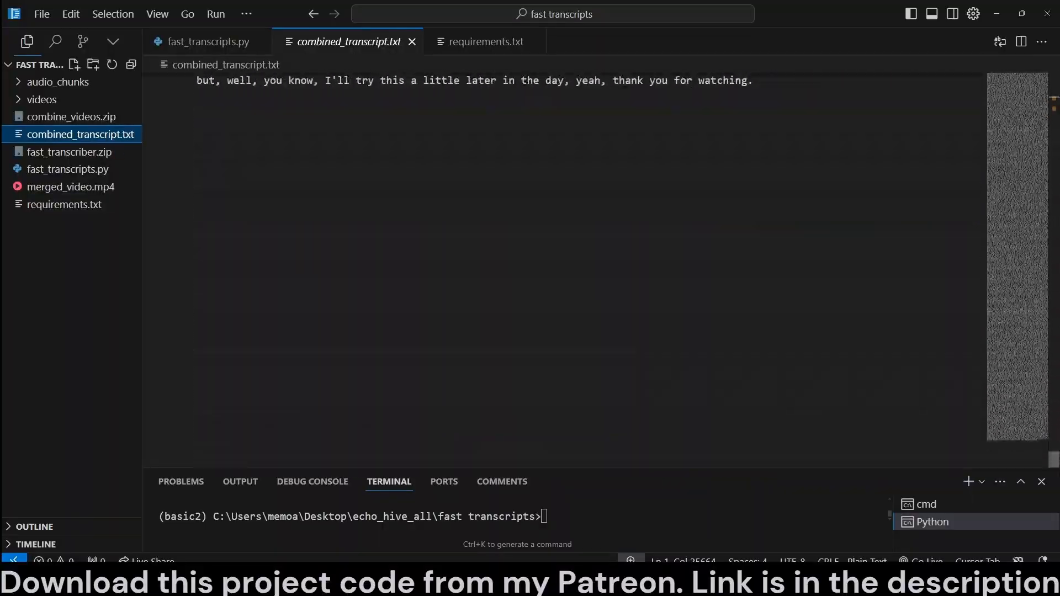
scroll(up, 3)
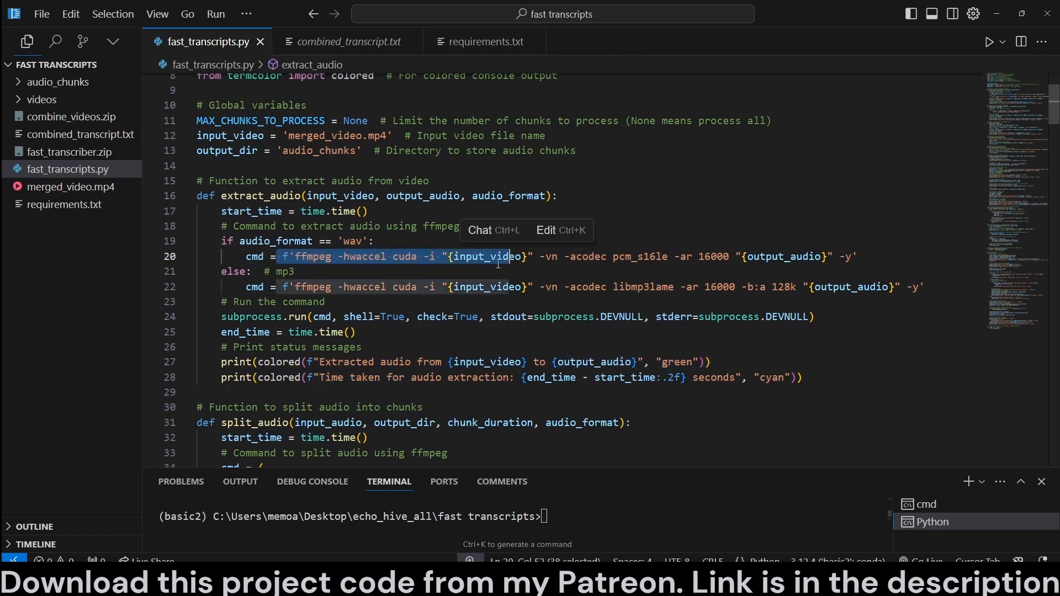
Step: Highlight the ffmpeg audio extraction command on line 20 of extract_audio
double_click(404, 257)
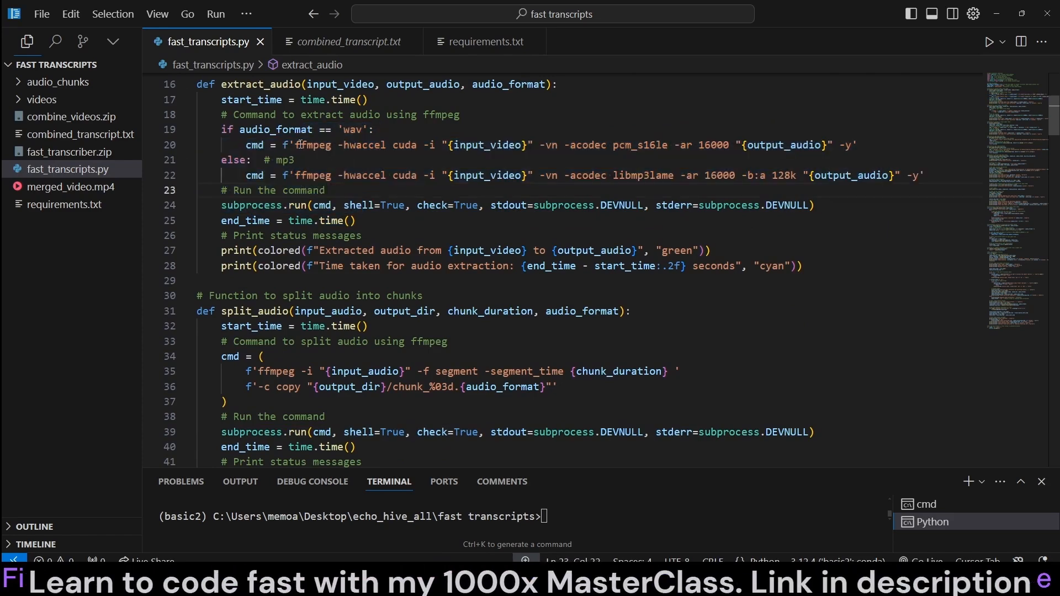
Step: Highlight split_audio description words, process_chunk's ffmpeg command and the ffprobe duration command
double_click(407, 145)
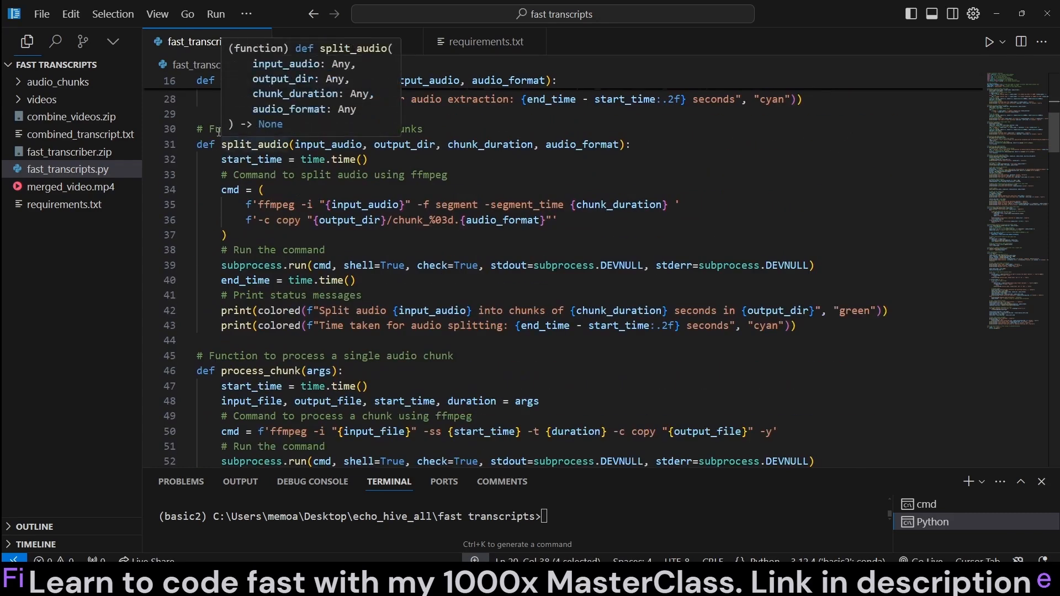
double_click(310, 144)
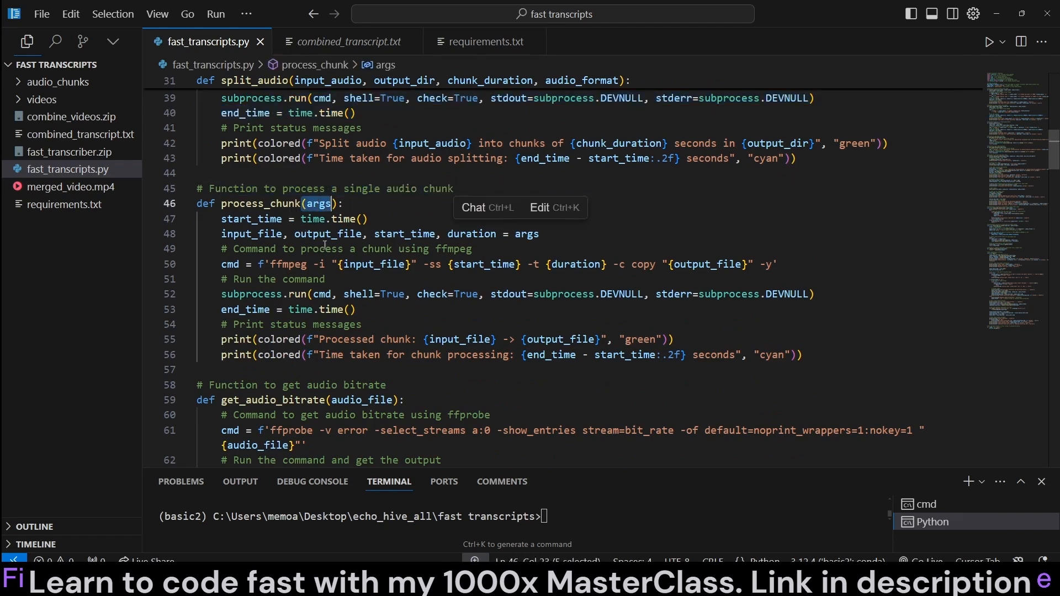
double_click(251, 234)
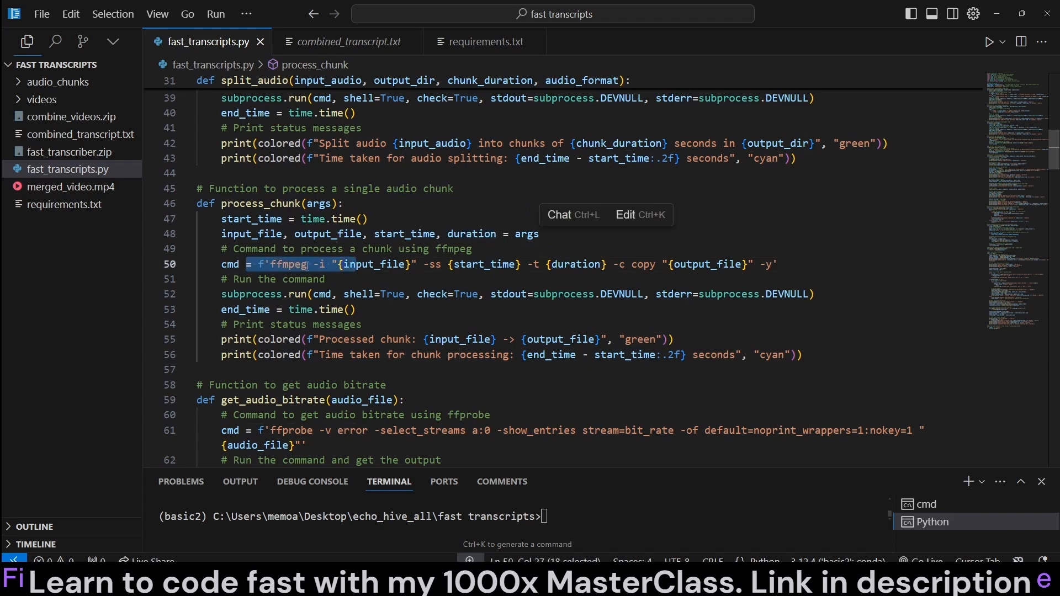
mouse_move(445, 265)
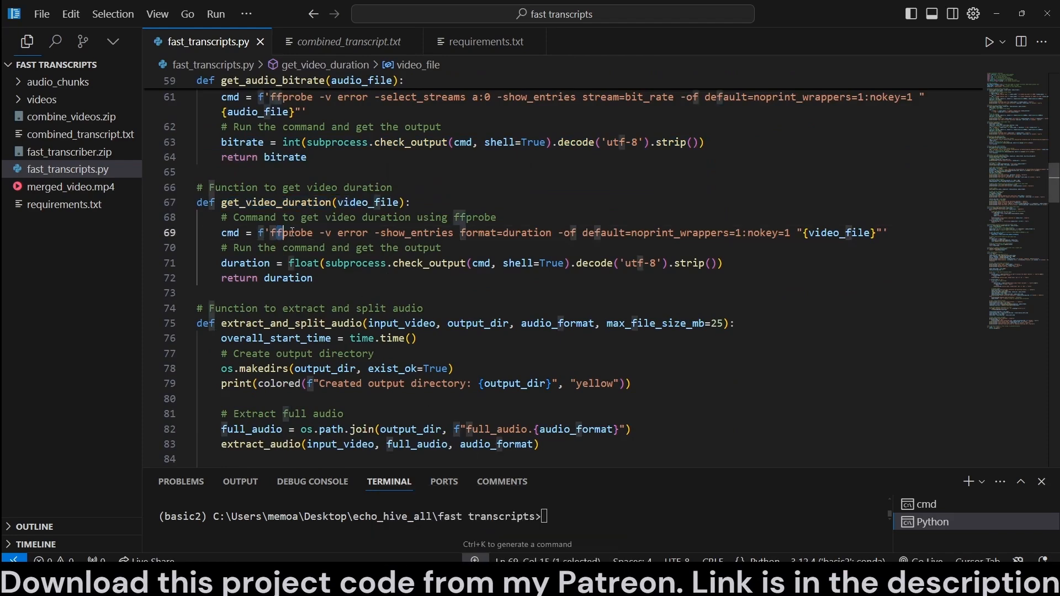
double_click(841, 232)
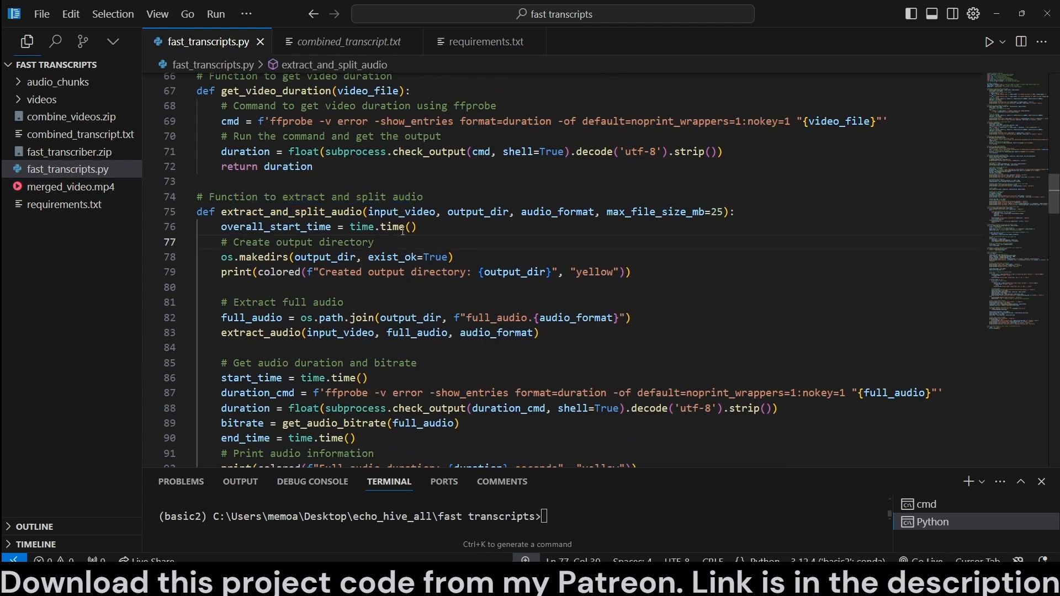
Step: Highlight output_dir creation and the Extract full audio comment, then peek extract_audio
double_click(477, 211)
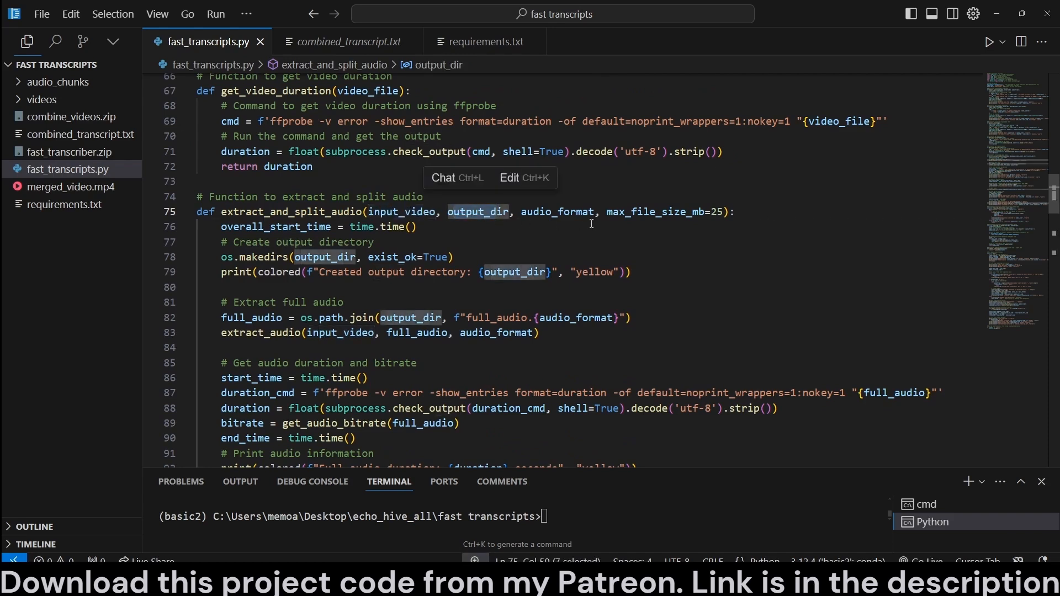
double_click(669, 211)
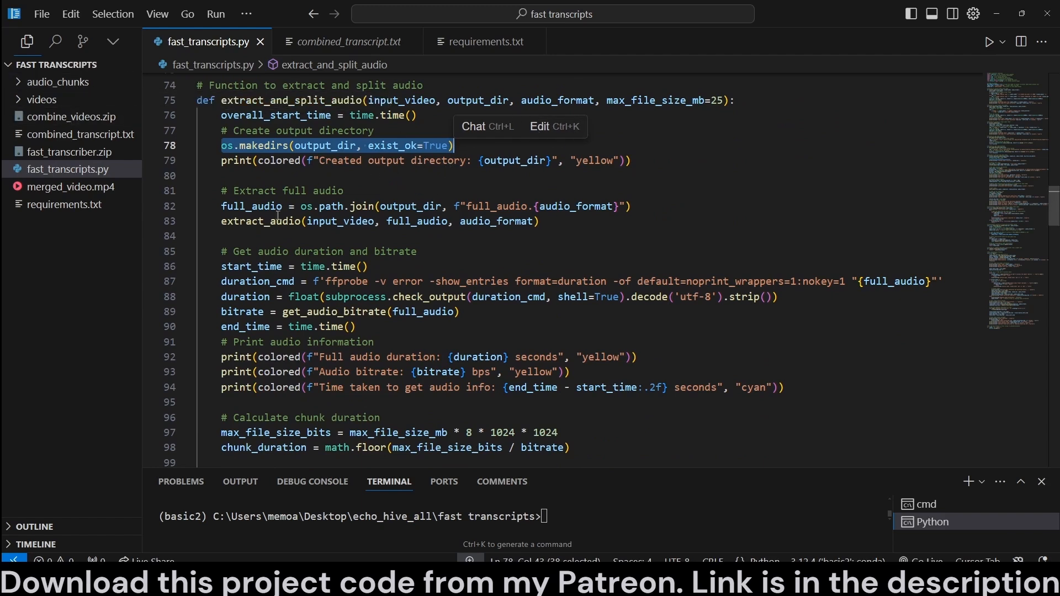
double_click(291, 191)
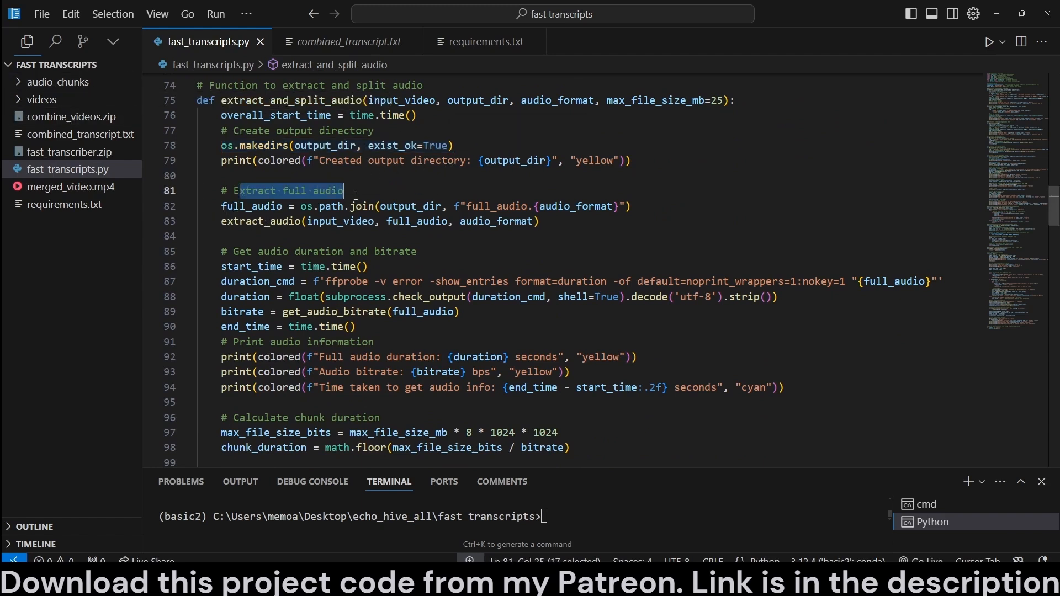
drag(343, 190, 633, 206)
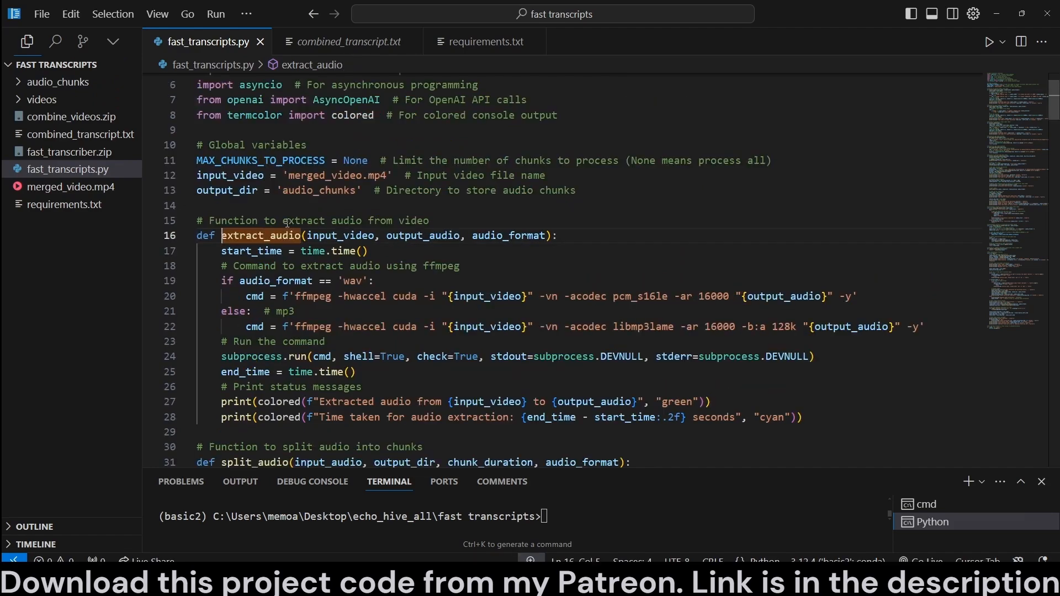
Step: Highlight the 5% chunk-duration reduction comment and scroll to the final print statements
scroll(down, 3)
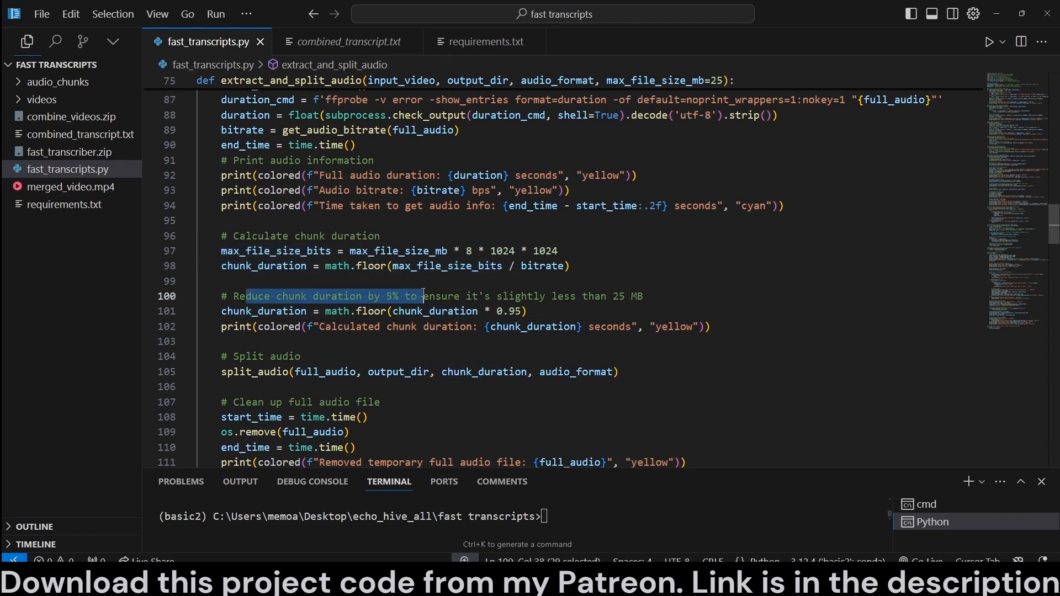
drag(419, 296, 642, 296)
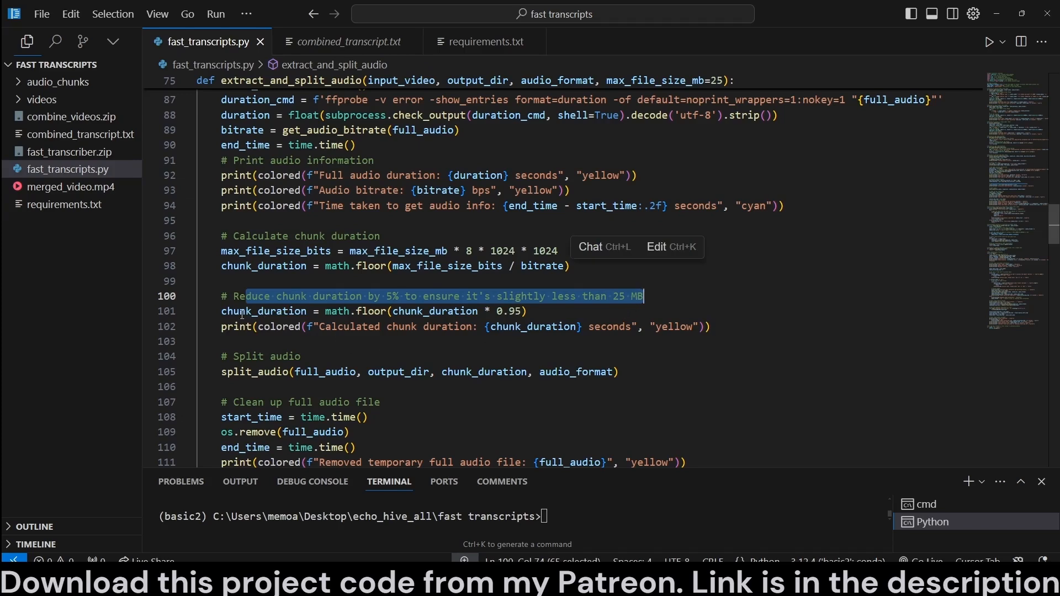
scroll(down, 3)
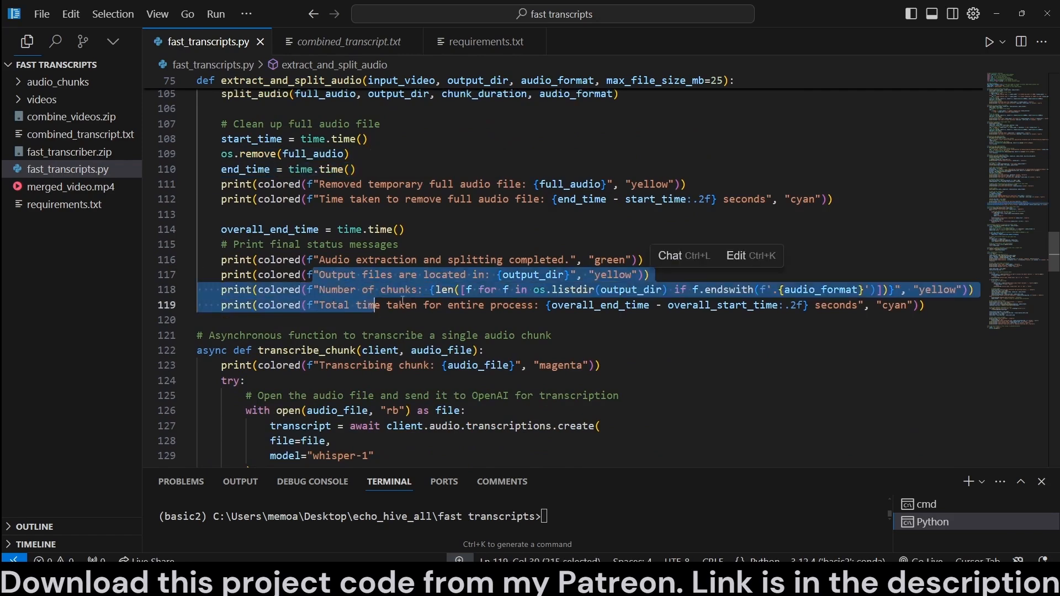
Step: Scroll through transcribe_chunk and transcribe_all_chunks, highlighting words in their comments
scroll(down, 3)
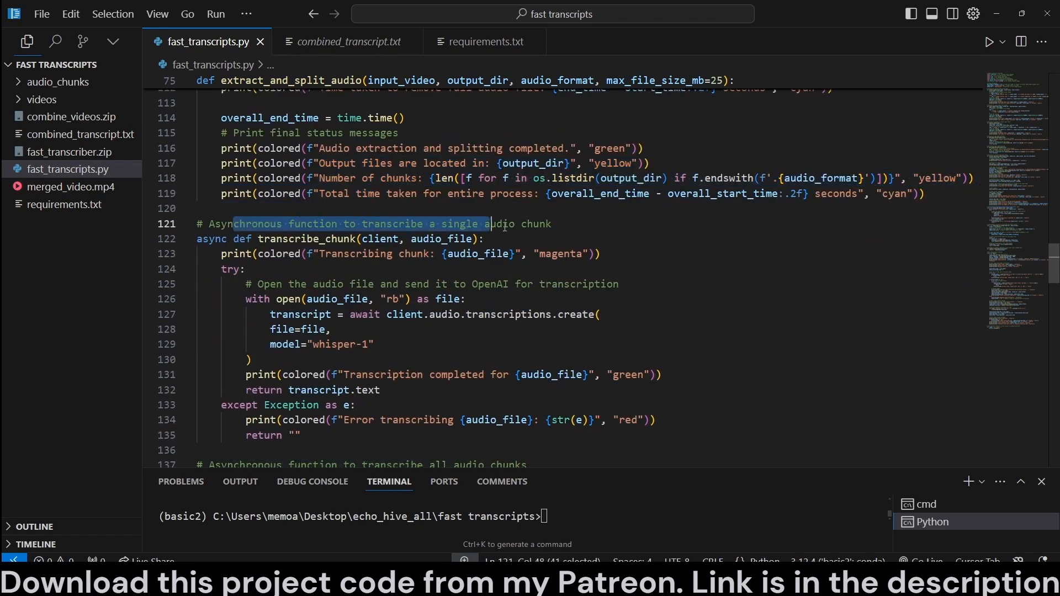
double_click(301, 239)
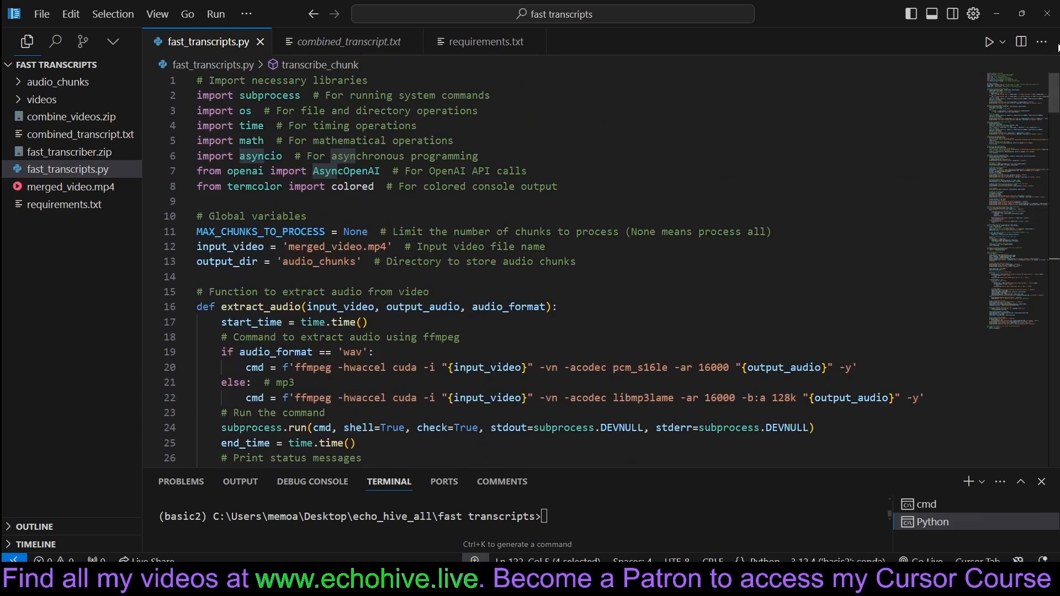
scroll(down, 3)
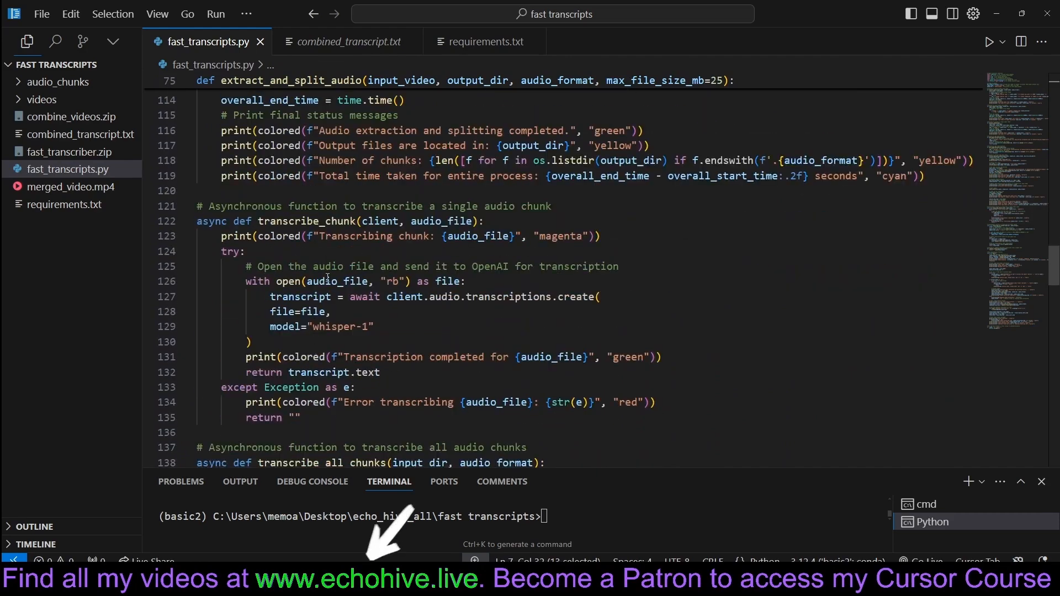
double_click(231, 252)
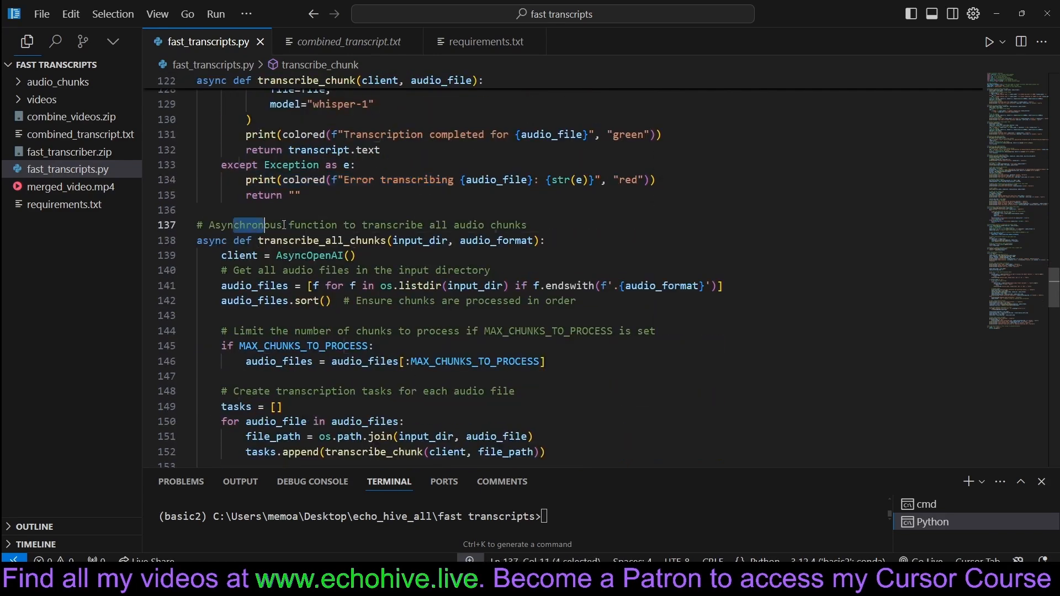
double_click(318, 241)
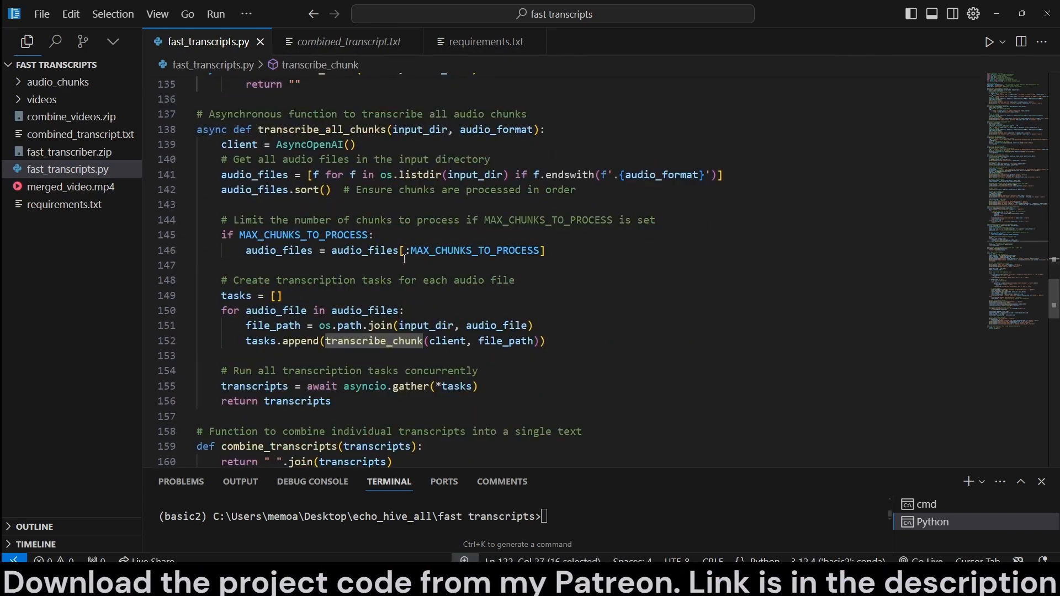
double_click(255, 175)
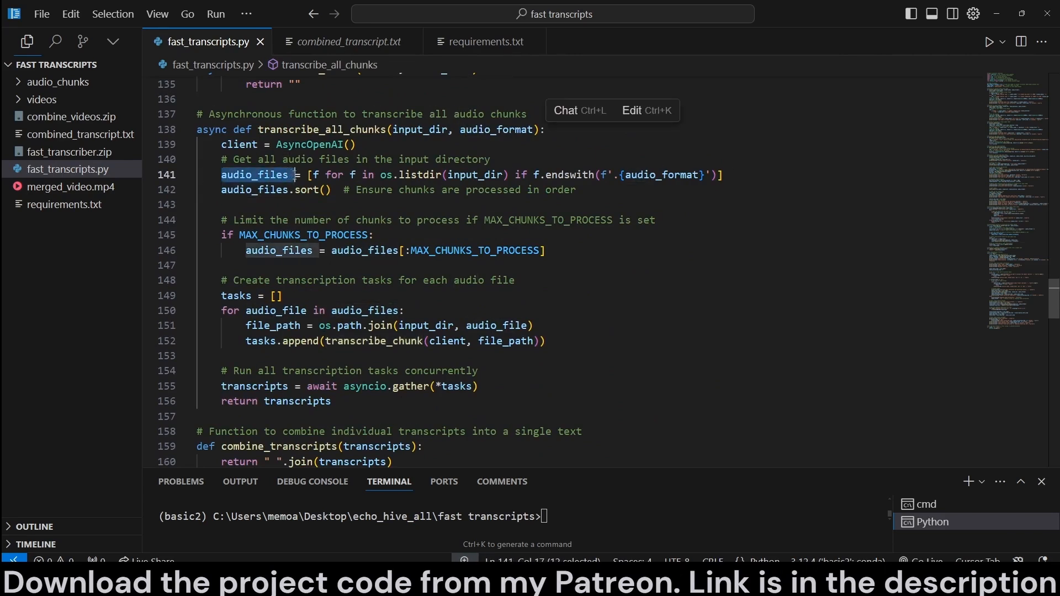
drag(294, 175, 722, 174)
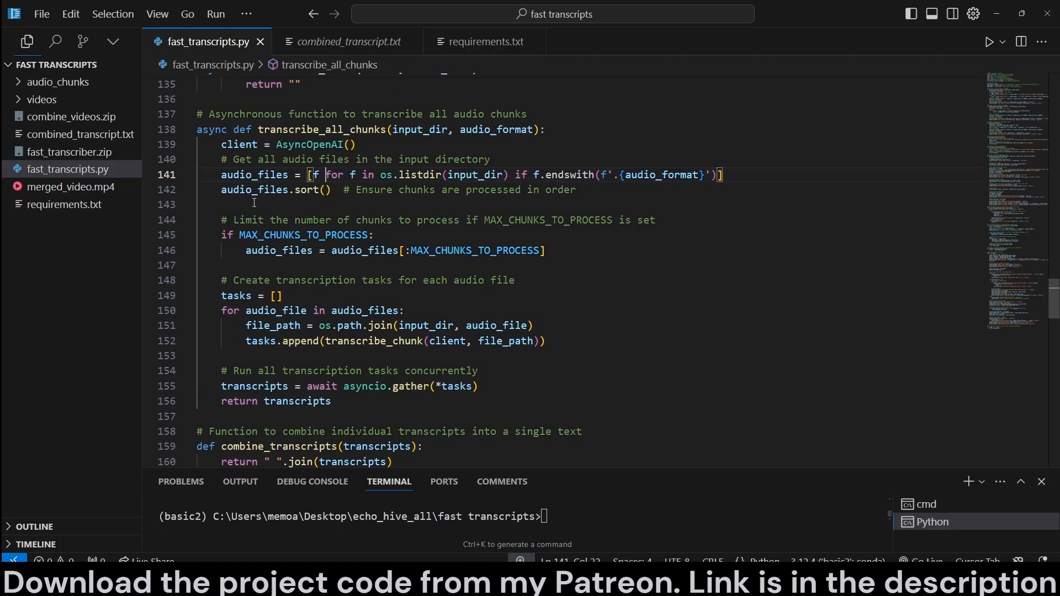
drag(252, 220, 448, 220)
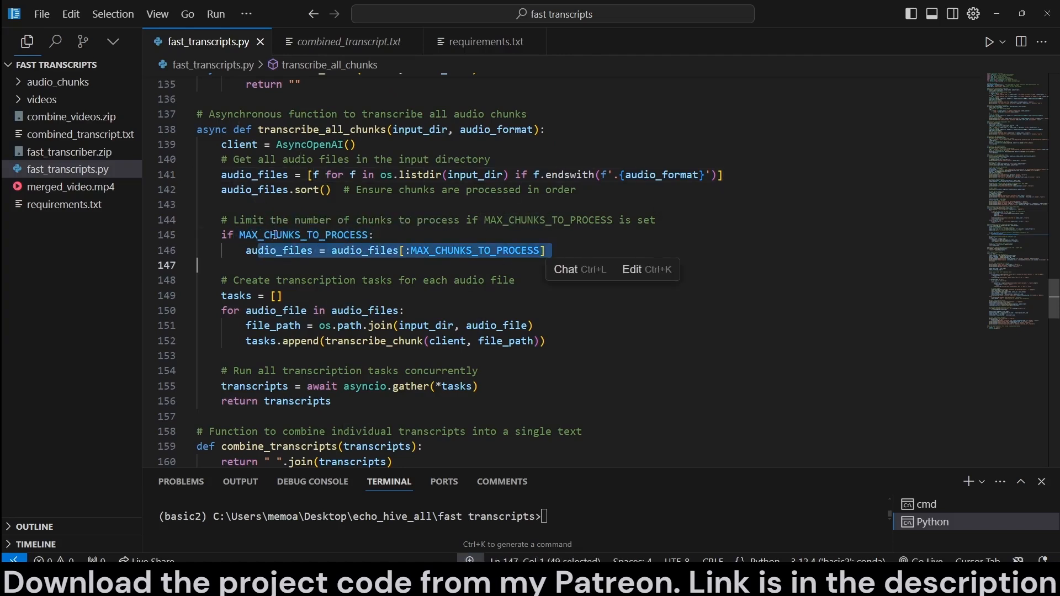
mouse_move(272, 235)
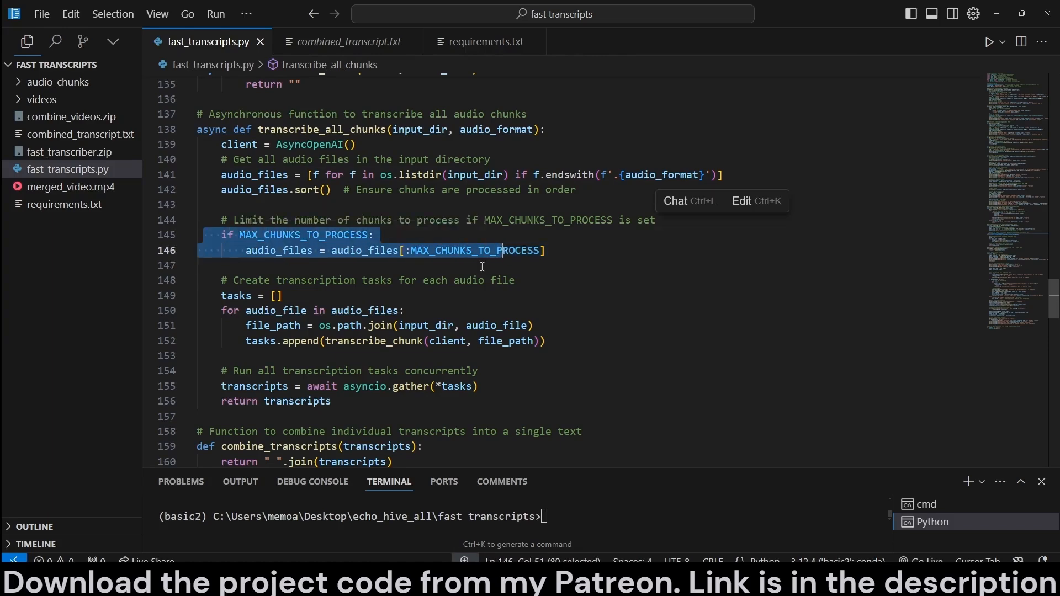
scroll(down, 3)
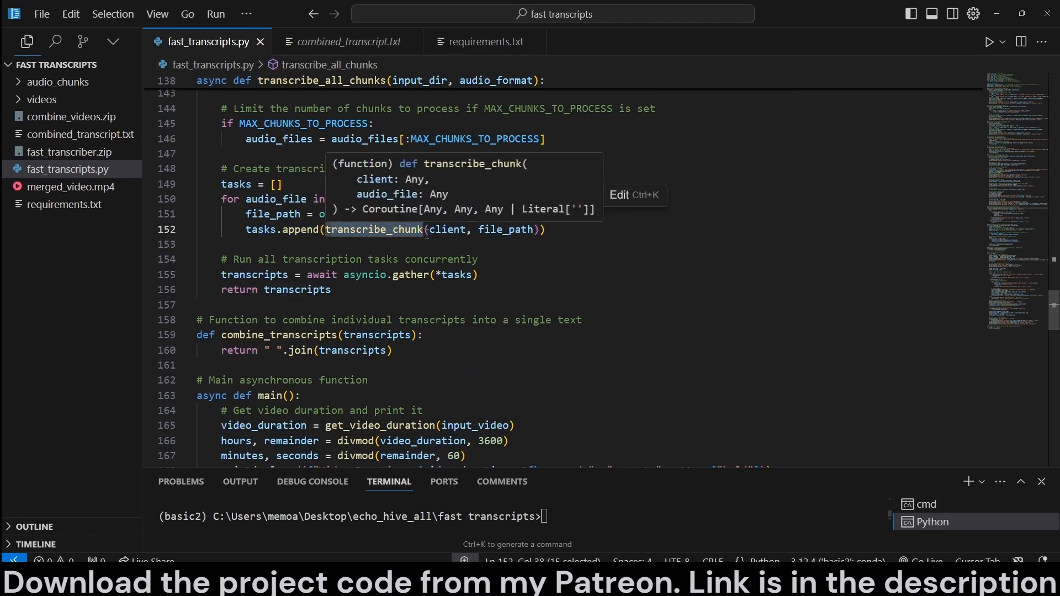
click(373, 229)
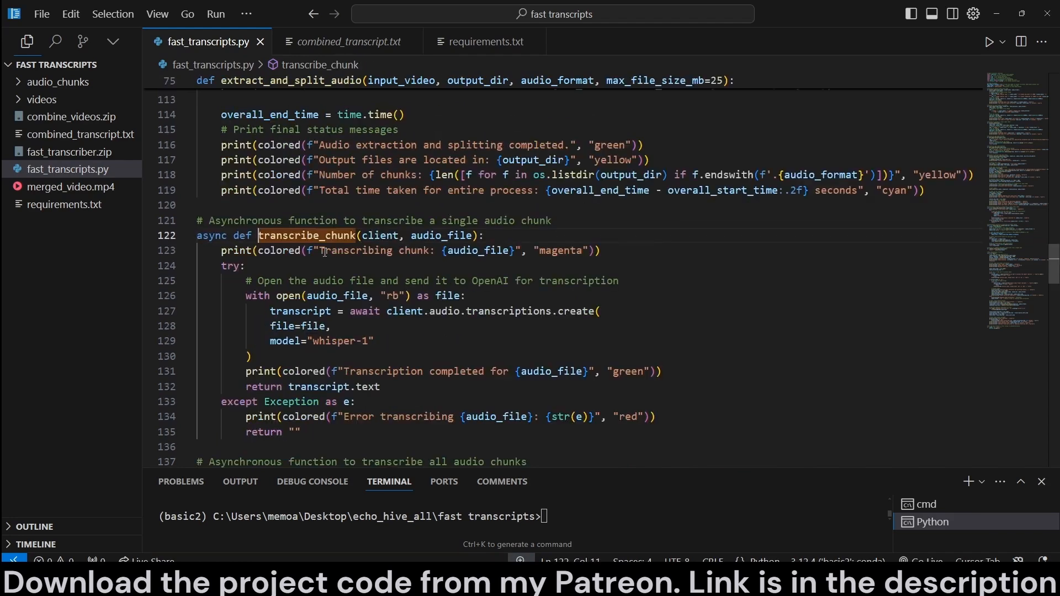
scroll(down, 3)
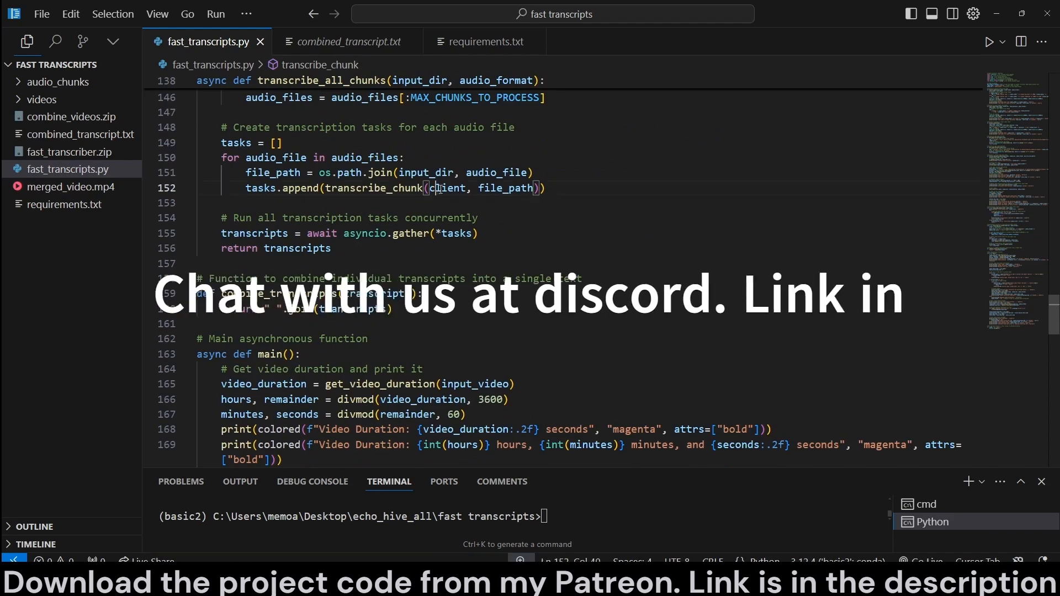
double_click(505, 188)
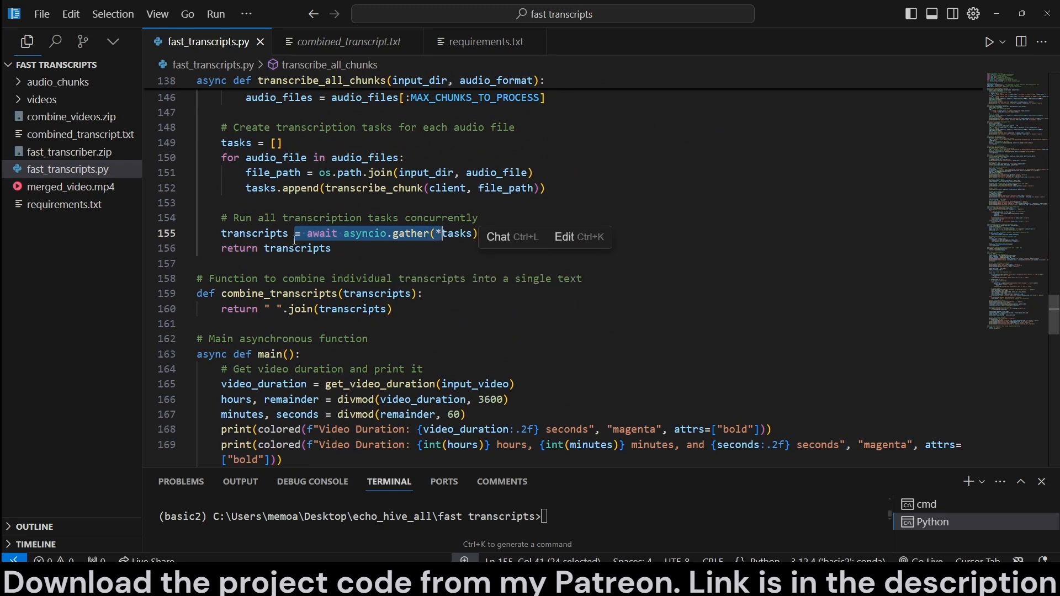
double_click(298, 248)
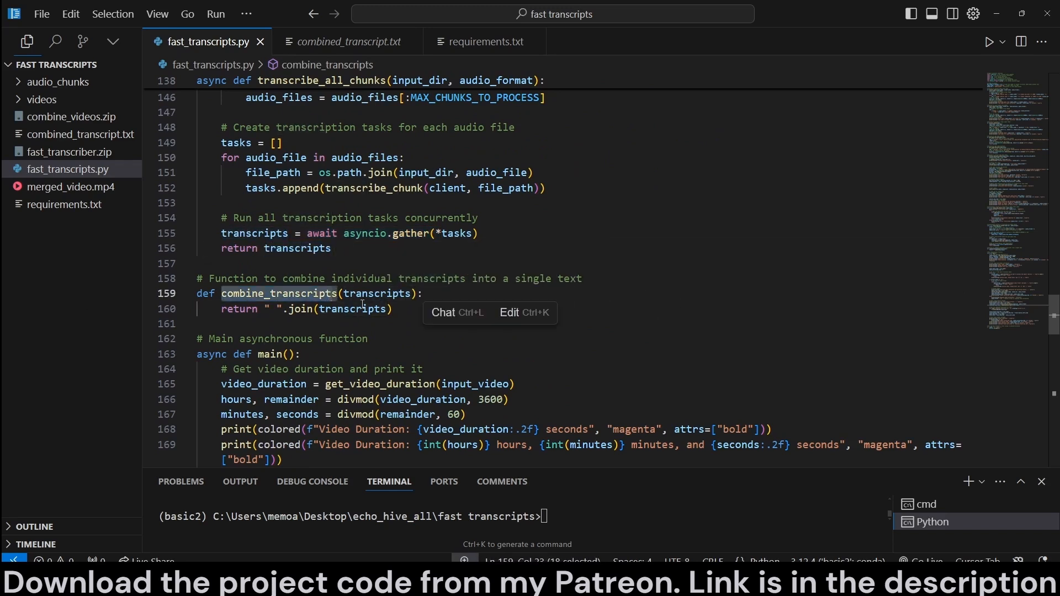
drag(231, 309, 392, 309)
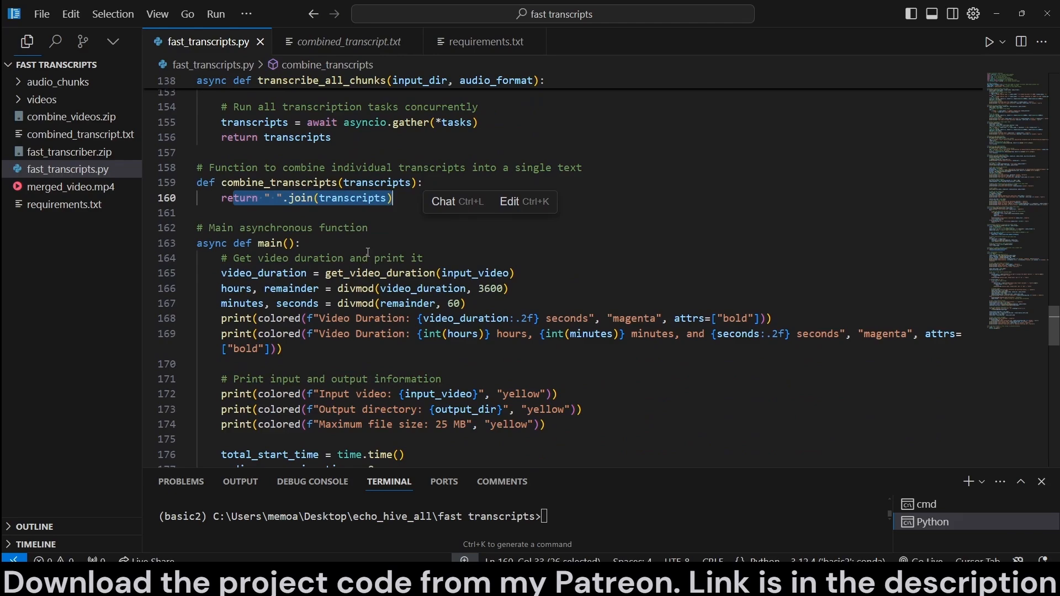
Step: Close the Sign Up for Updates form and open the 1000x MasterClass page
scroll(down, 3)
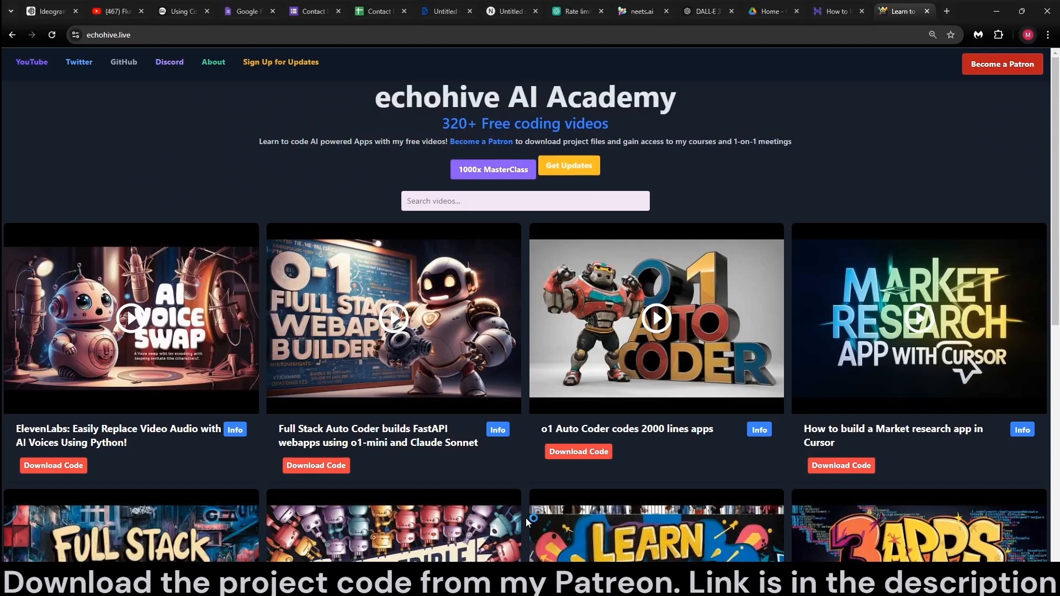
mouse_move(416, 260)
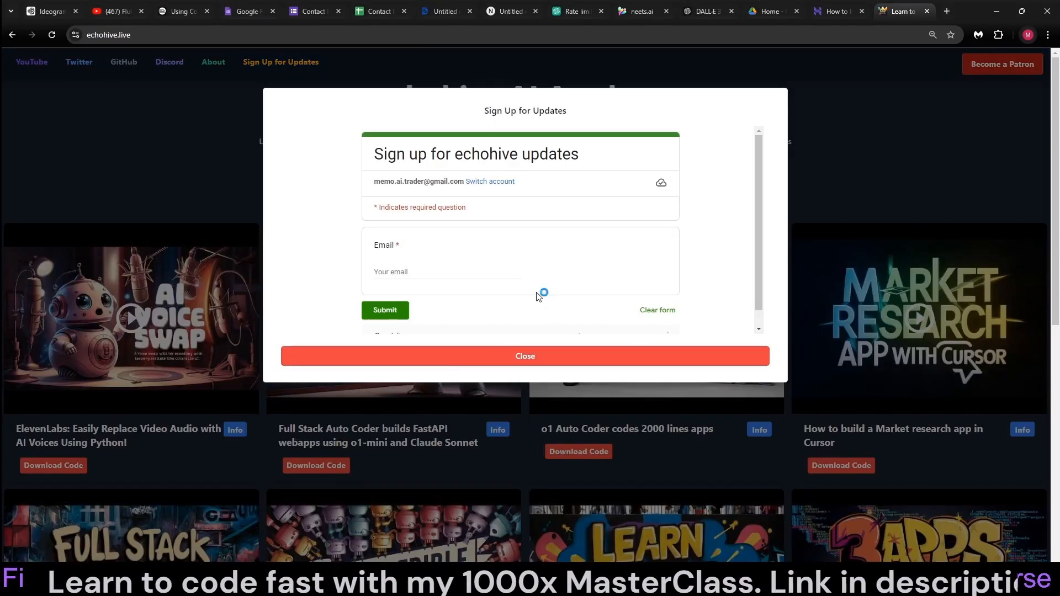
click(525, 356)
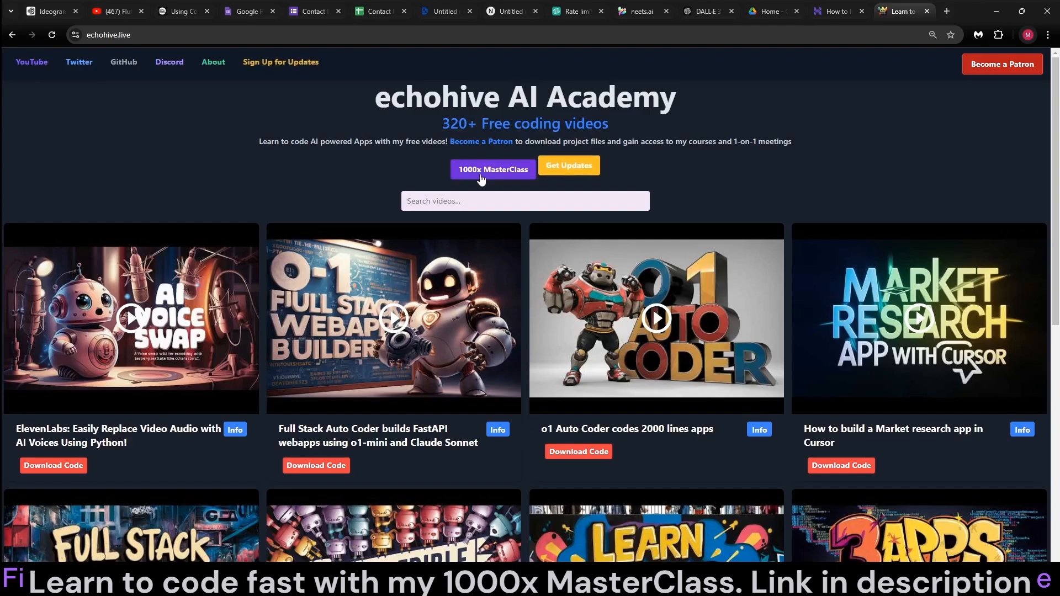
click(493, 169)
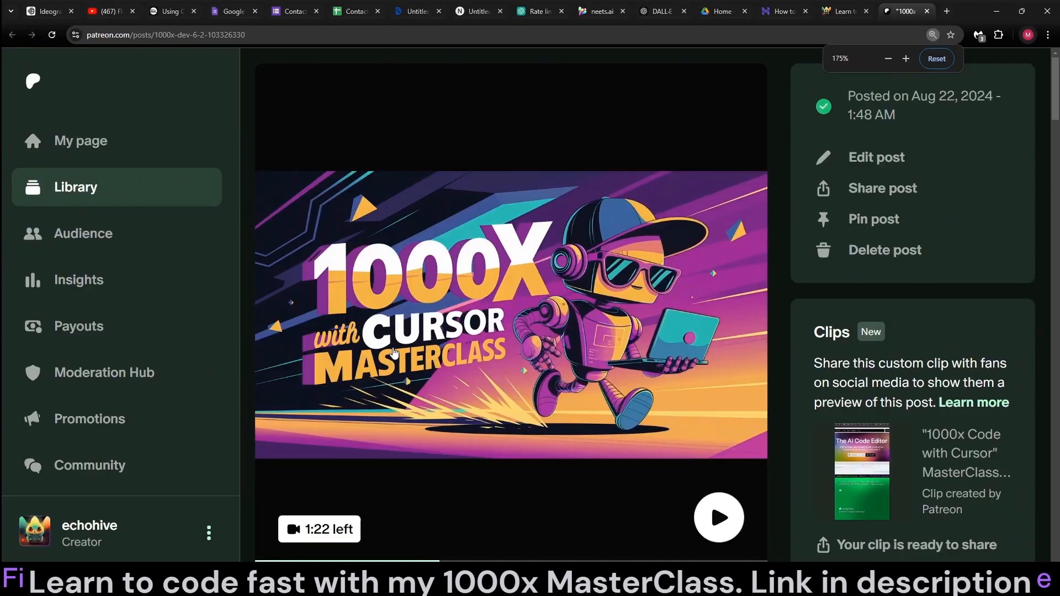
scroll(down, 3)
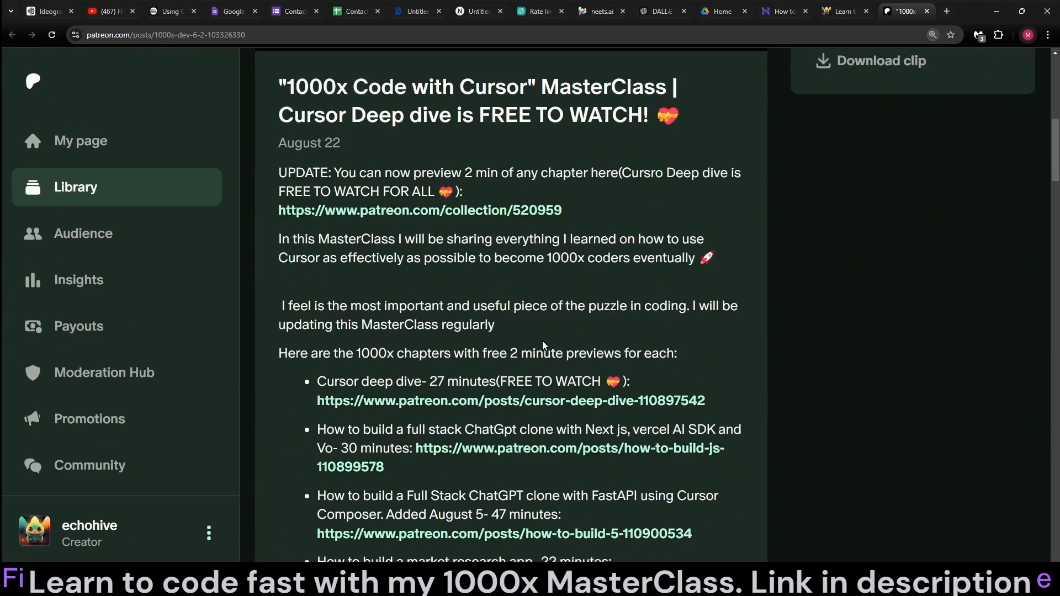
scroll(down, 3)
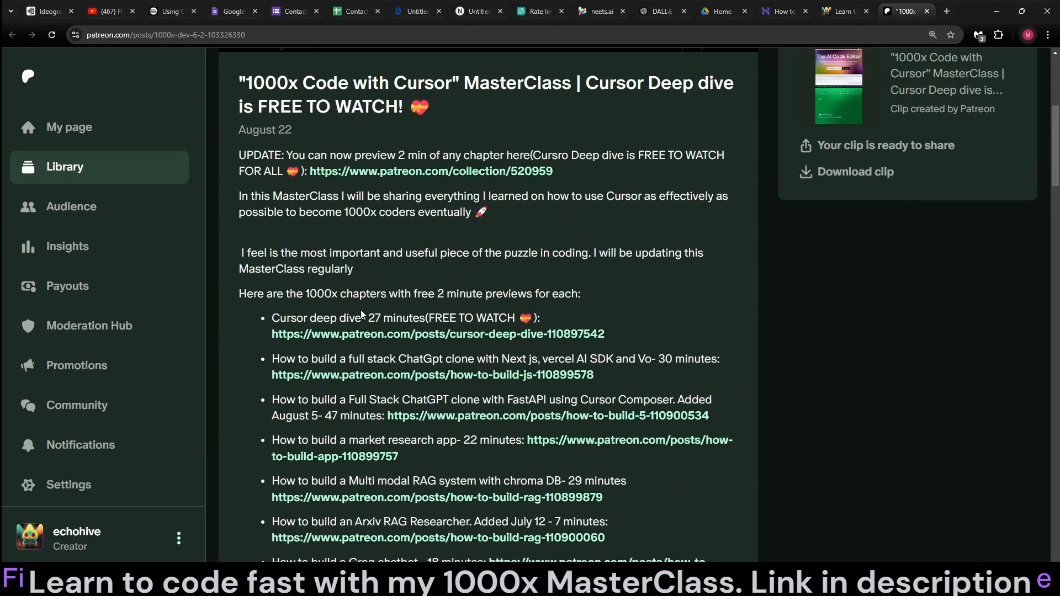
scroll(down, 3)
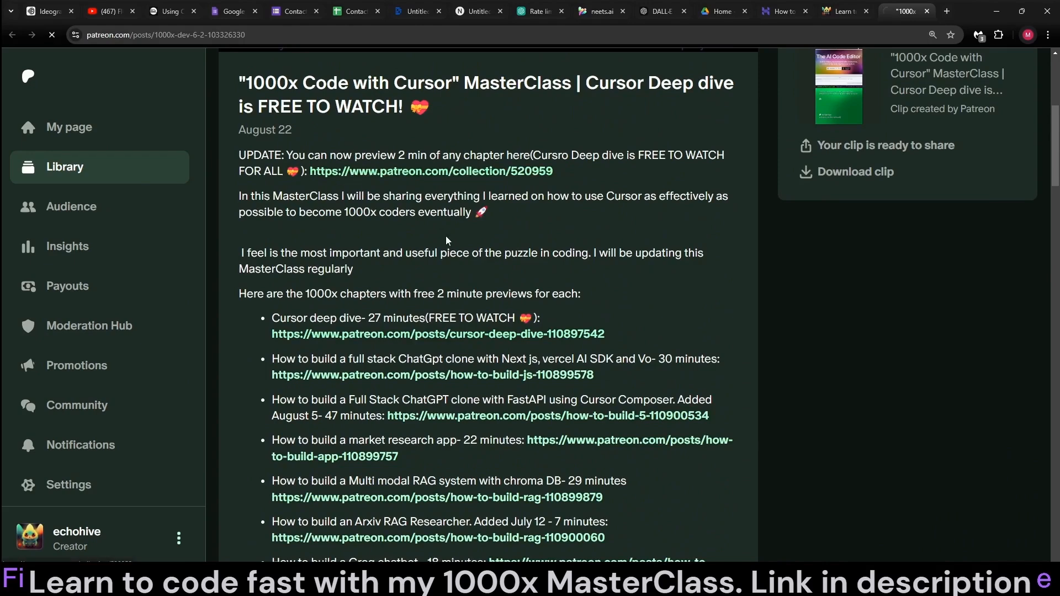
click(431, 171)
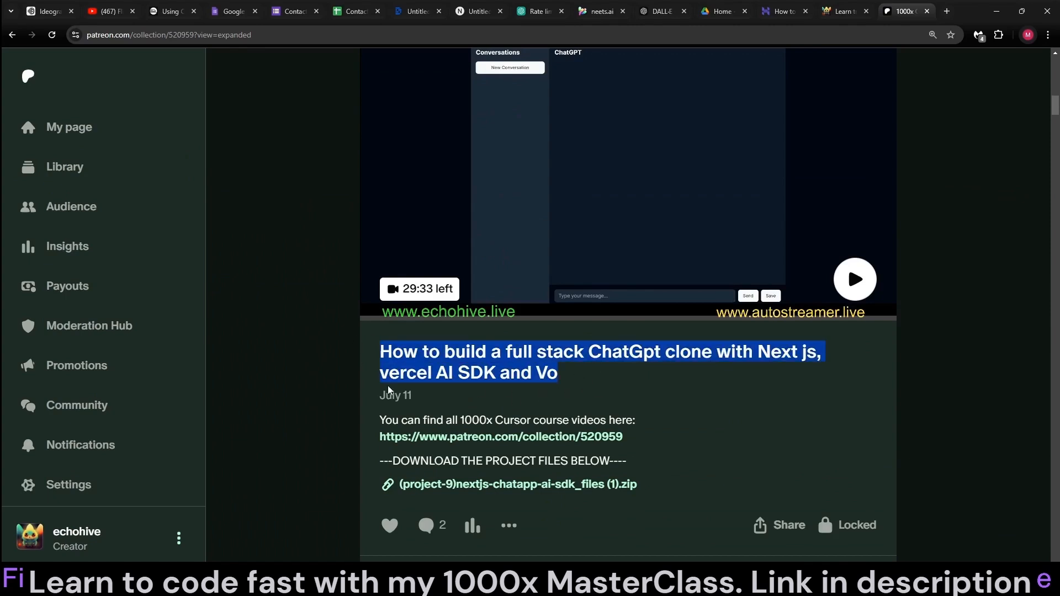
click(389, 351)
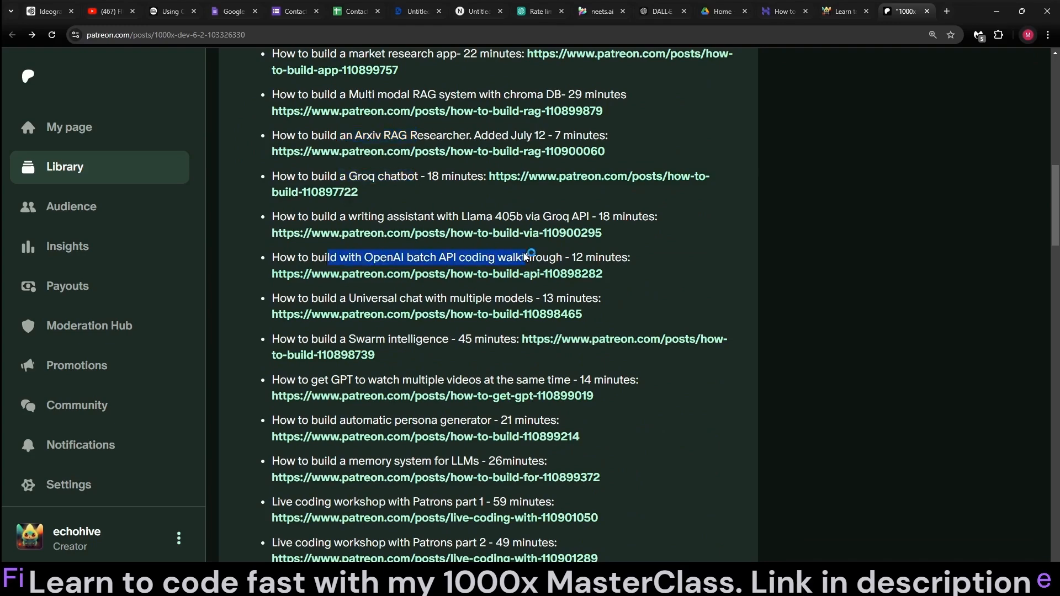
scroll(down, 3)
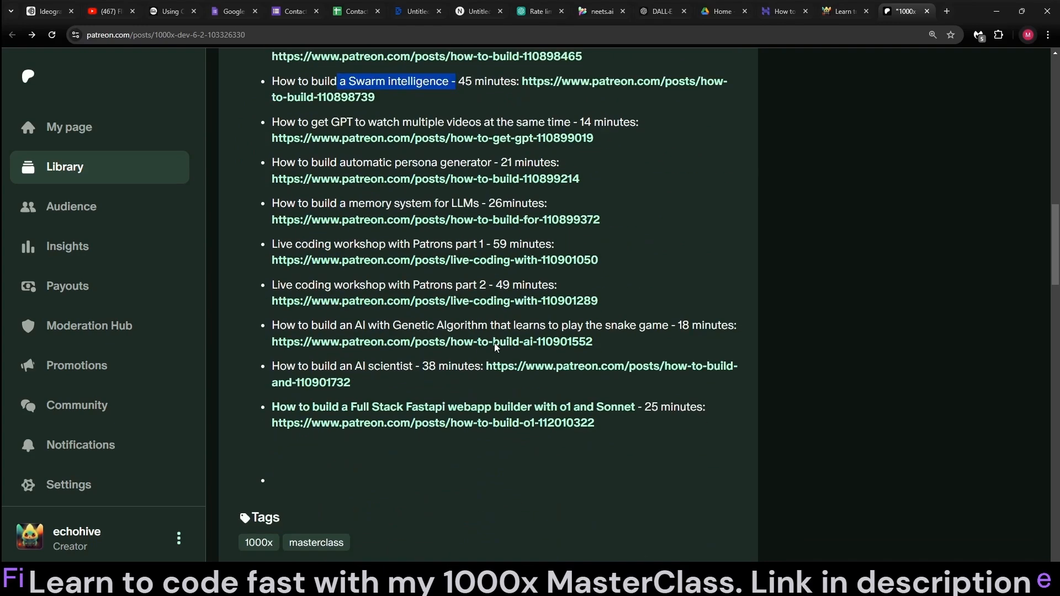
mouse_move(395, 343)
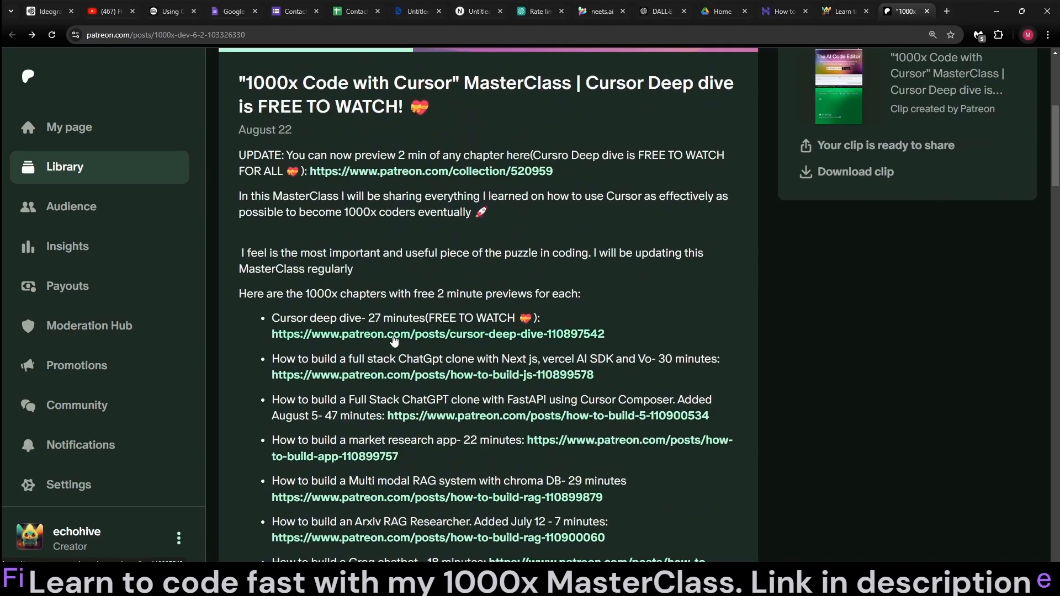
mouse_move(762, 132)
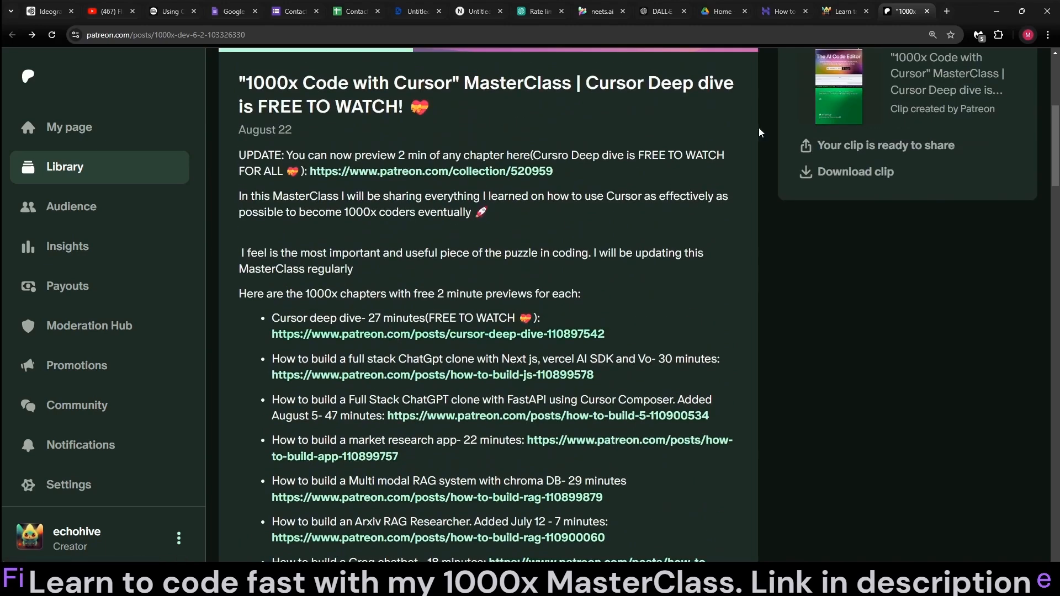